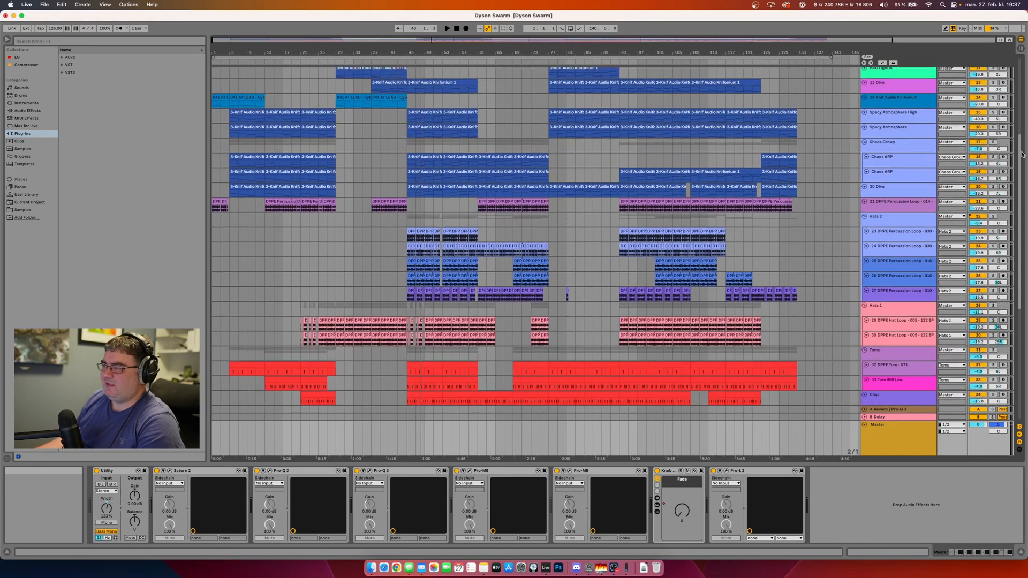
- Scroll through the arrangement to look over the upper tracks
{"action": "scroll", "scroll_direction": "down", "scroll_amount": 3}
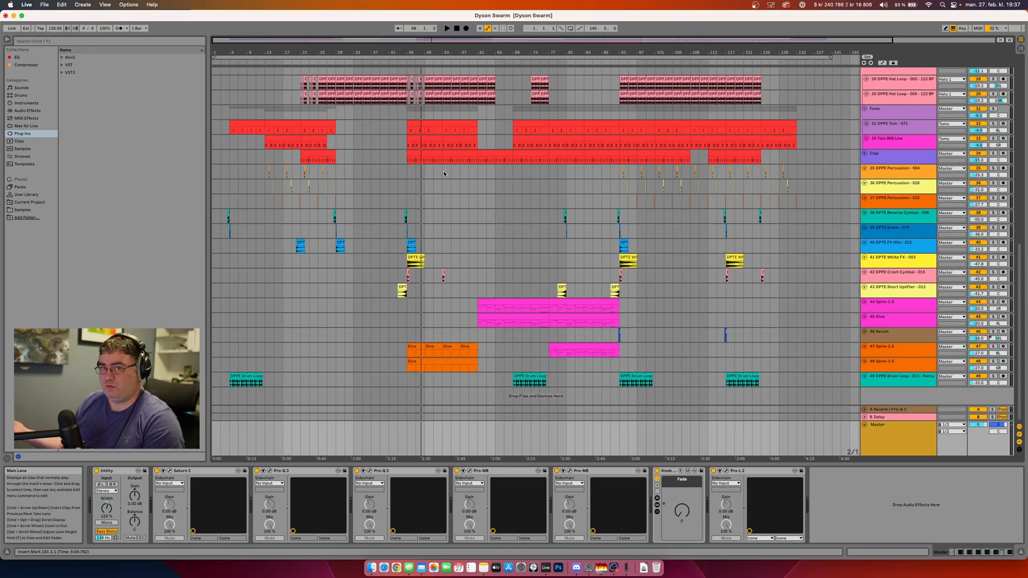
{"action": "mouse_move", "coordinate": [449, 177]}
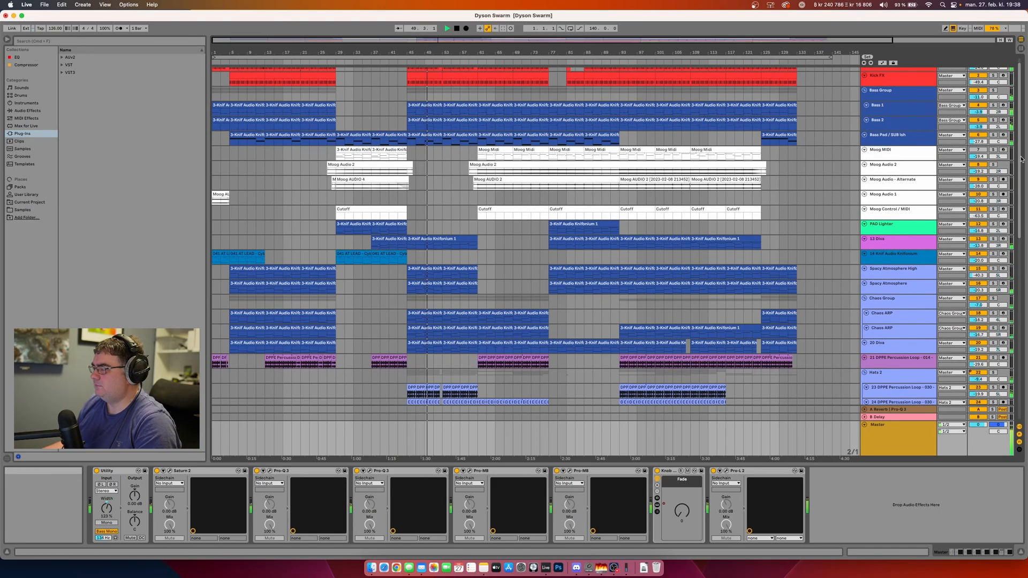
{"action": "scroll", "scroll_direction": "down", "scroll_amount": 3}
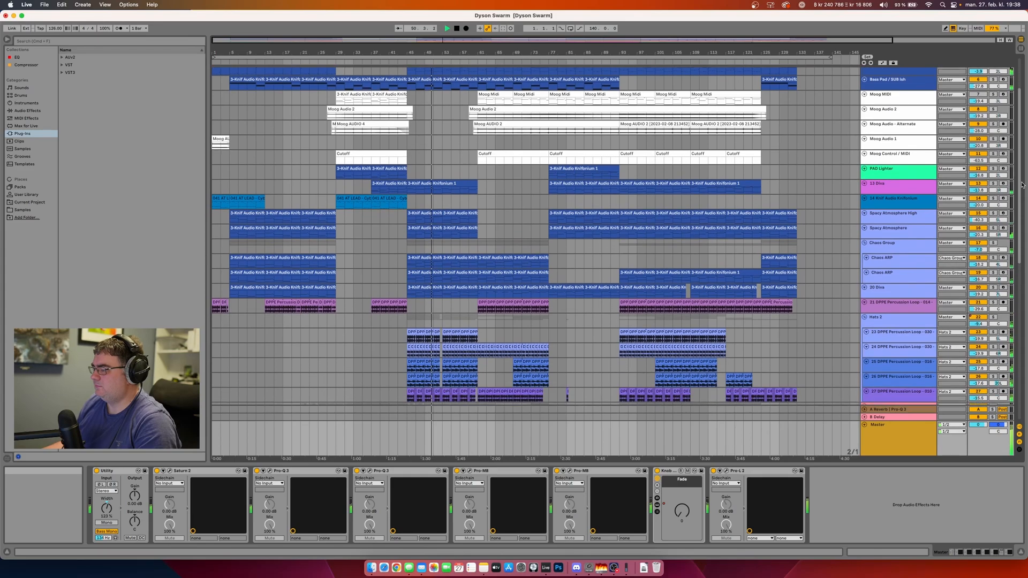
{"action": "scroll", "scroll_direction": "down", "scroll_amount": 3}
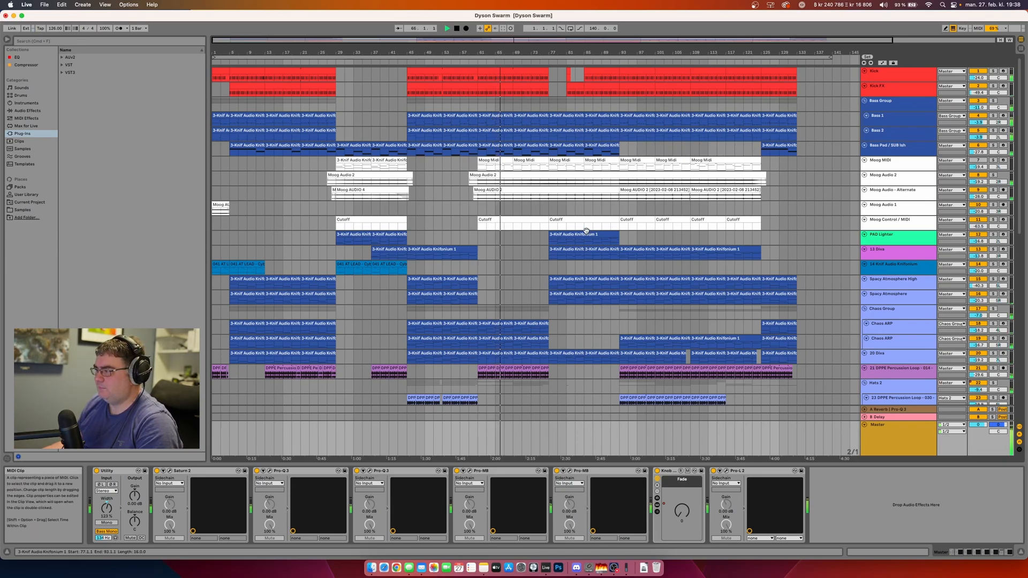
{"action": "left_click", "coordinate": [544, 60]}
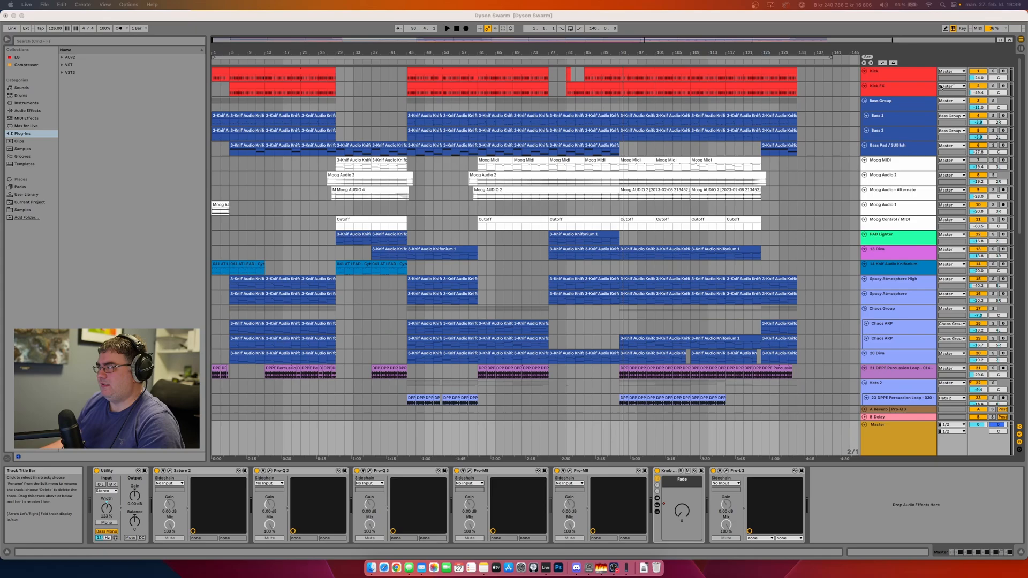
- Show the Kick, Kick FX and Bass Group device chains in turn in Device View
{"action": "left_click", "coordinate": [877, 71]}
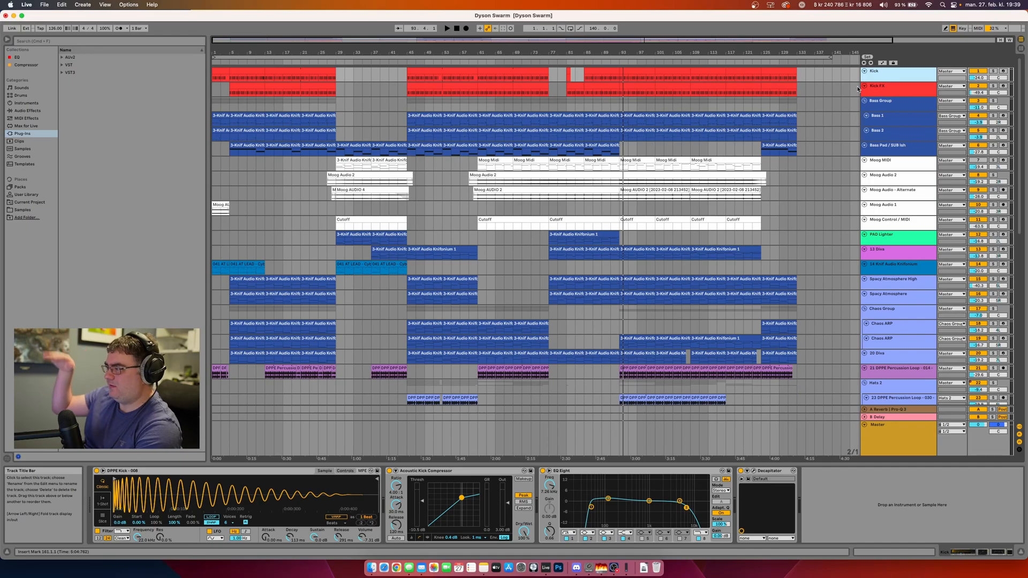
{"action": "mouse_move", "coordinate": [321, 321]}
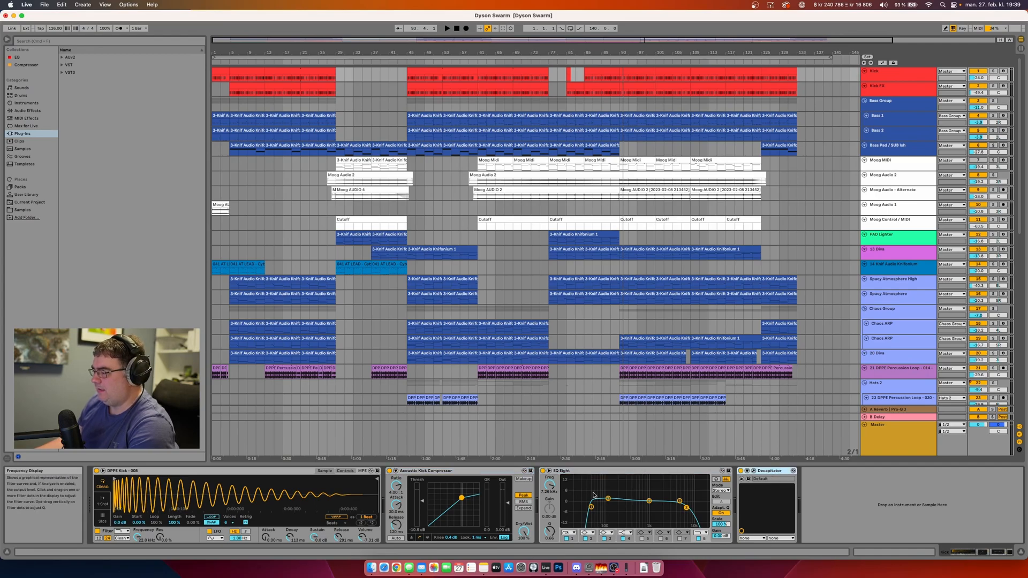
{"action": "left_click", "coordinate": [892, 86]}
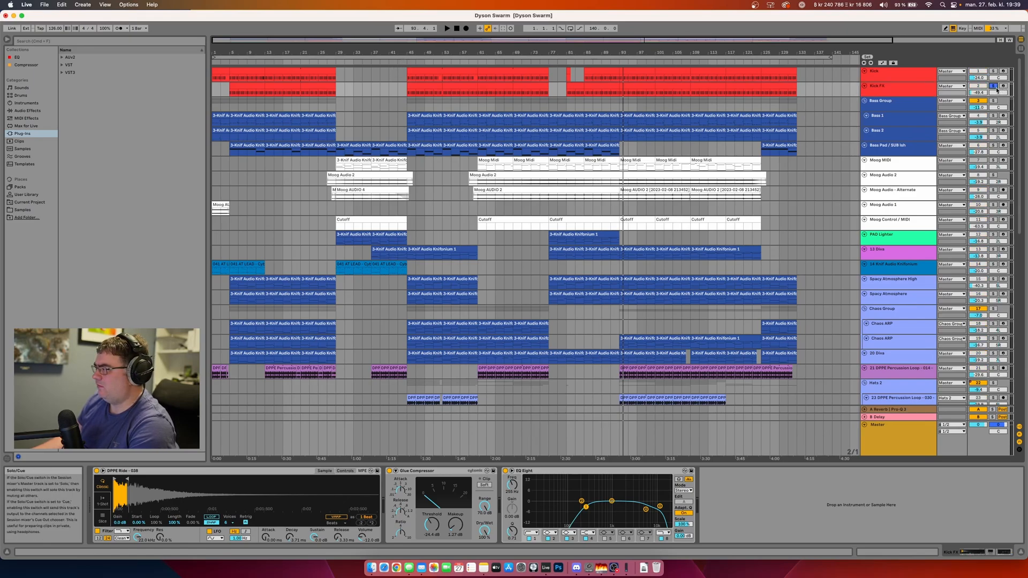
{"action": "left_click", "coordinate": [407, 60]}
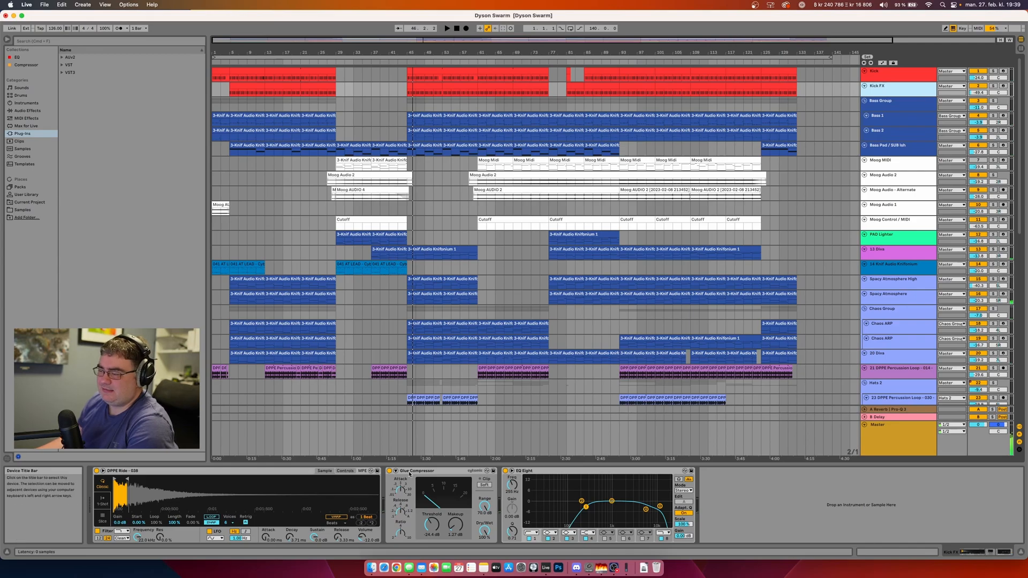
{"action": "left_click", "coordinate": [892, 101]}
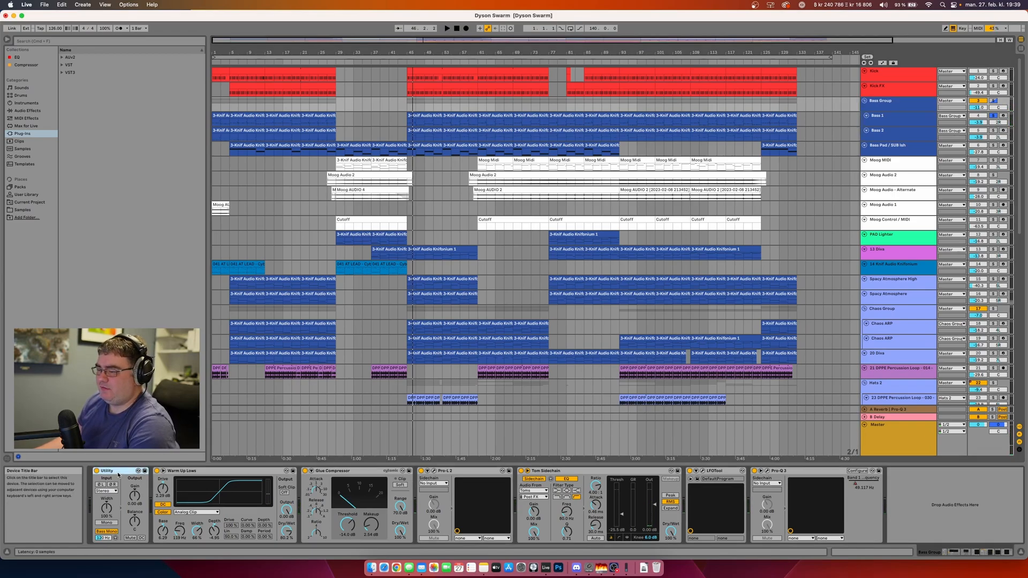
- Set the Bass Group Pro-L 2 limiter to 4x oversampling, check Pro-Q 3, and open Knifonium on Bass 1
{"action": "left_click", "coordinate": [185, 471]}
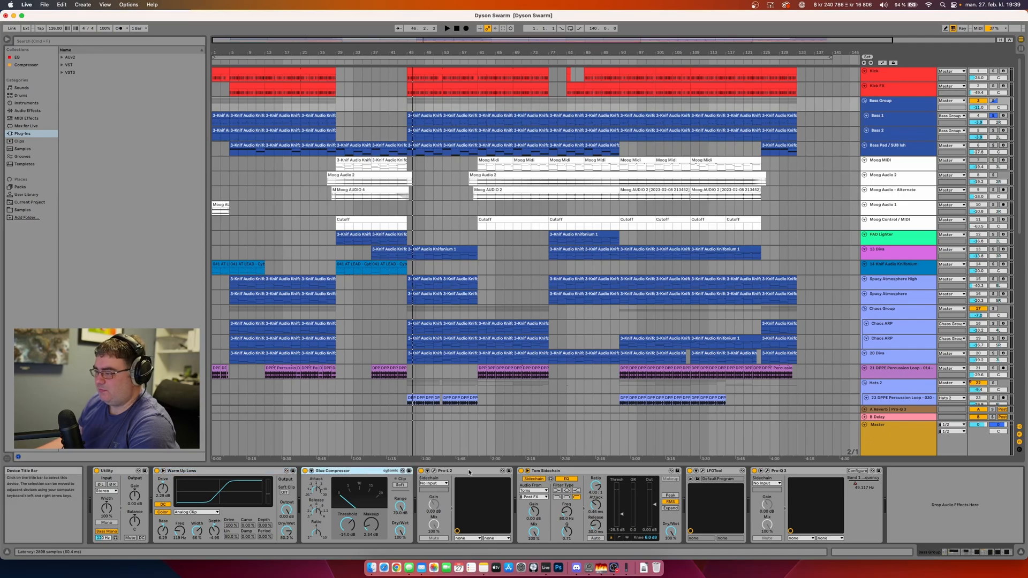
{"action": "left_click", "coordinate": [444, 471]}
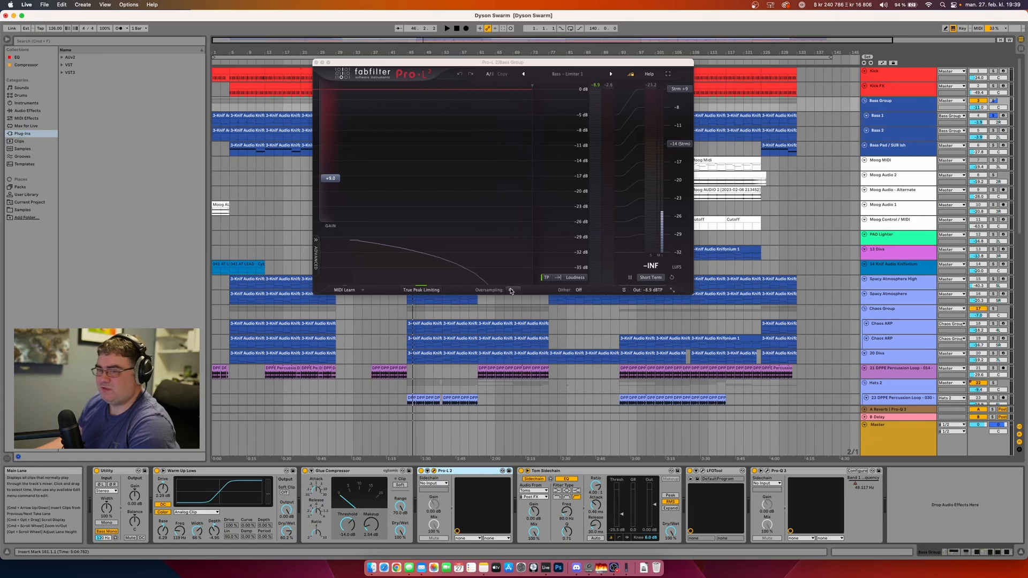
{"action": "left_click", "coordinate": [510, 290]}
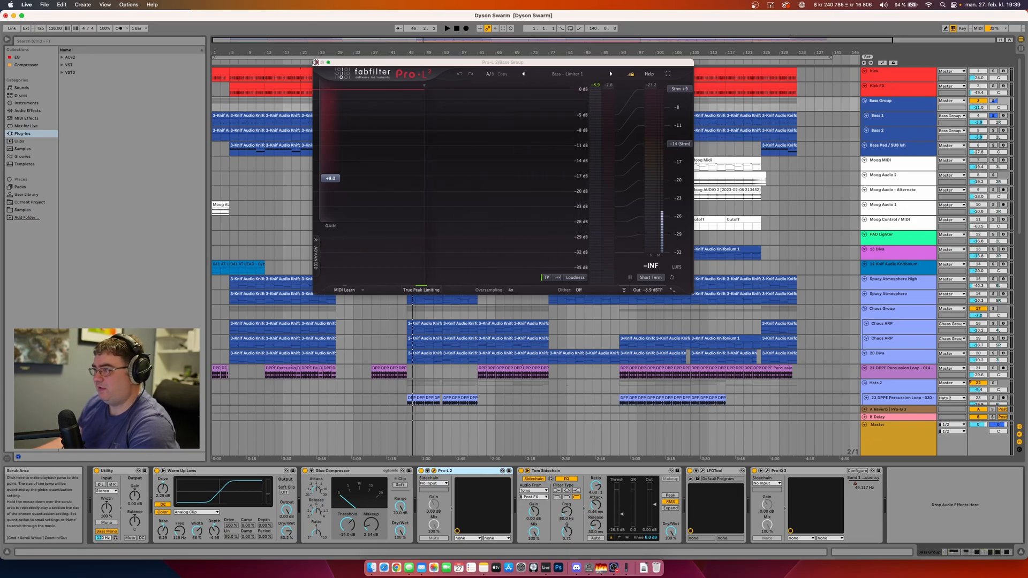
{"action": "left_click", "coordinate": [320, 62]}
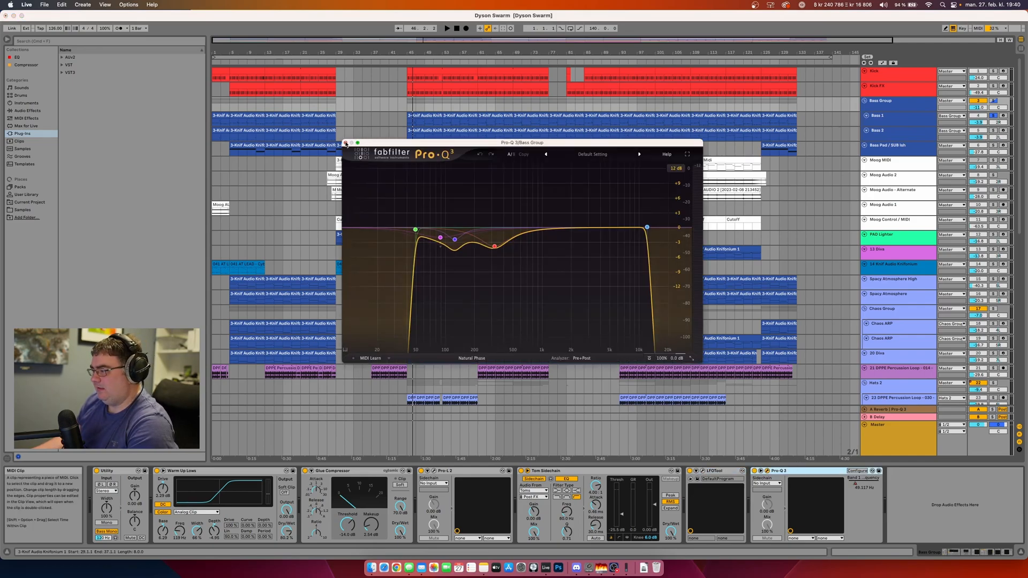
{"action": "left_click", "coordinate": [346, 143]}
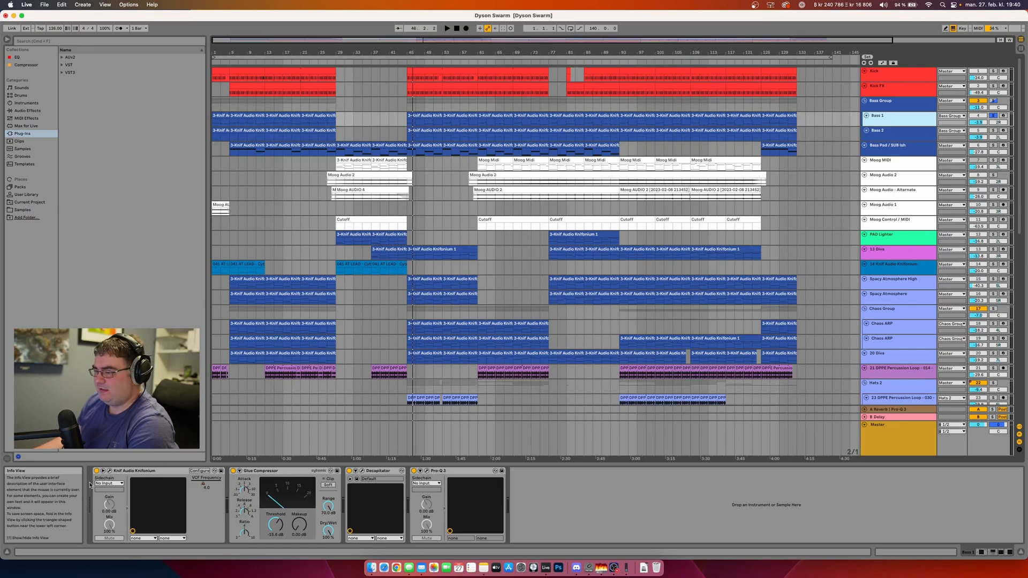
{"action": "left_click", "coordinate": [97, 471]}
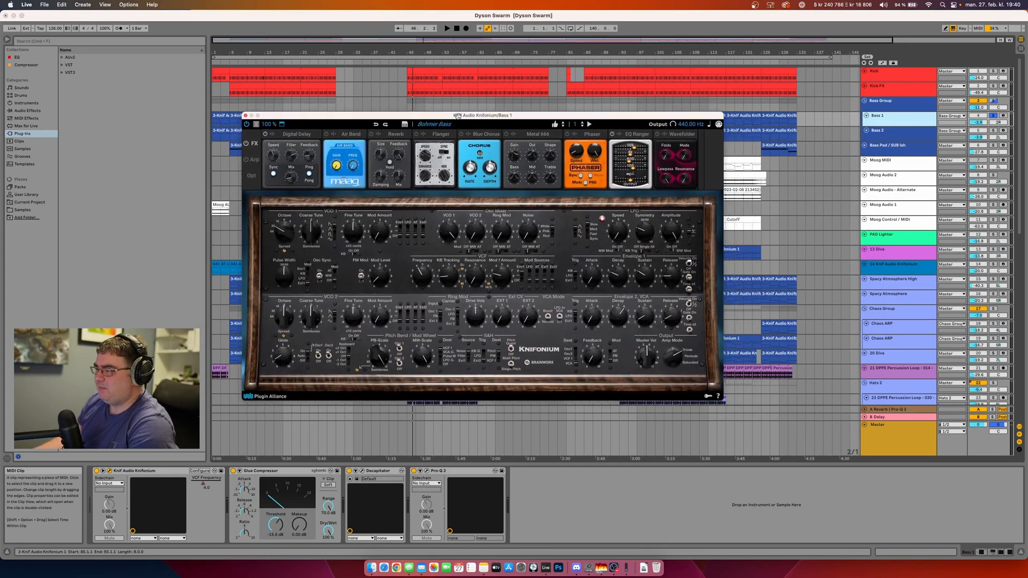
- Close Knifonium, then open, reposition and close the Diva synth on Bass 2
{"action": "left_click", "coordinate": [247, 116]}
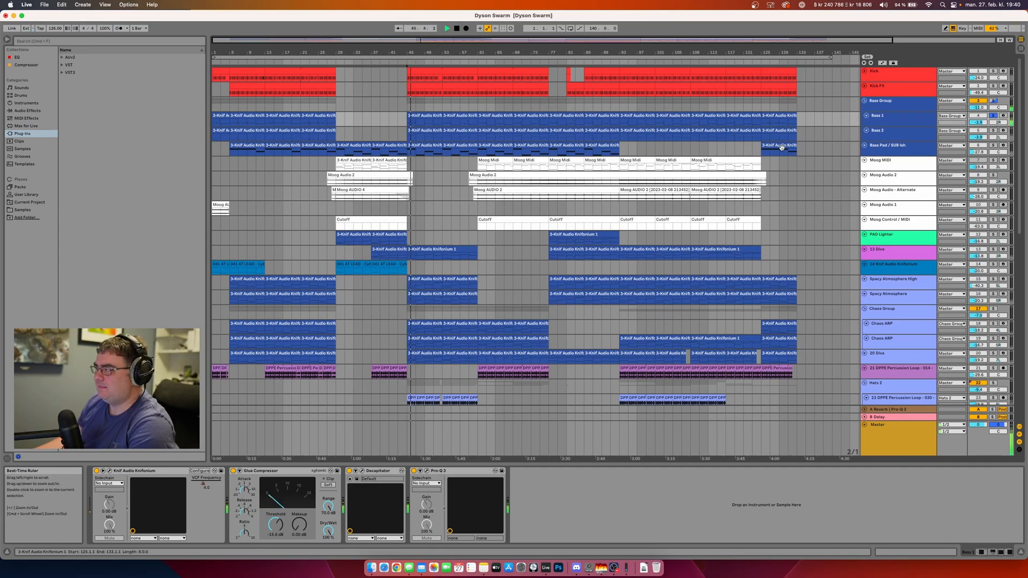
{"action": "left_click", "coordinate": [898, 115]}
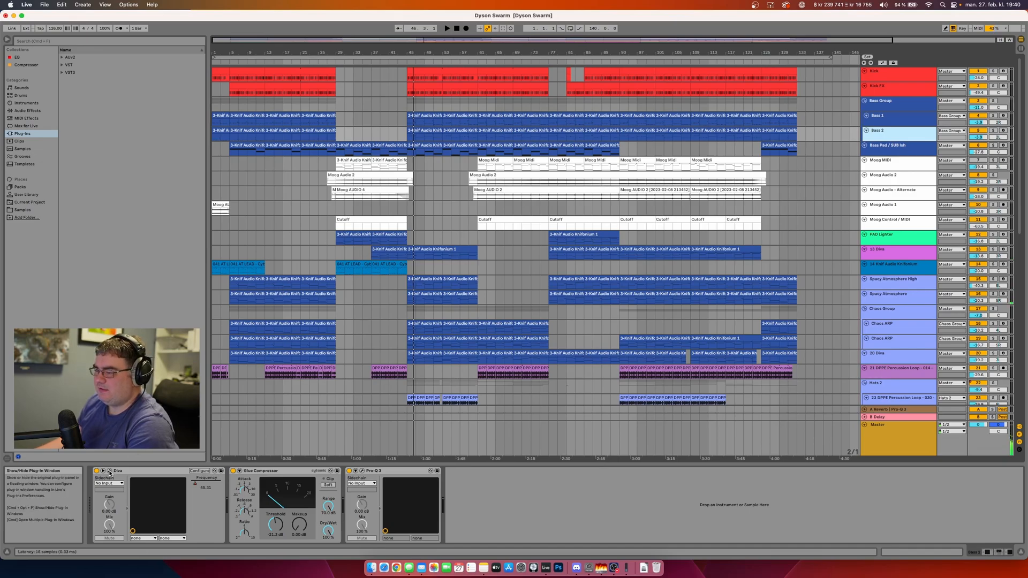
{"action": "left_click", "coordinate": [110, 471]}
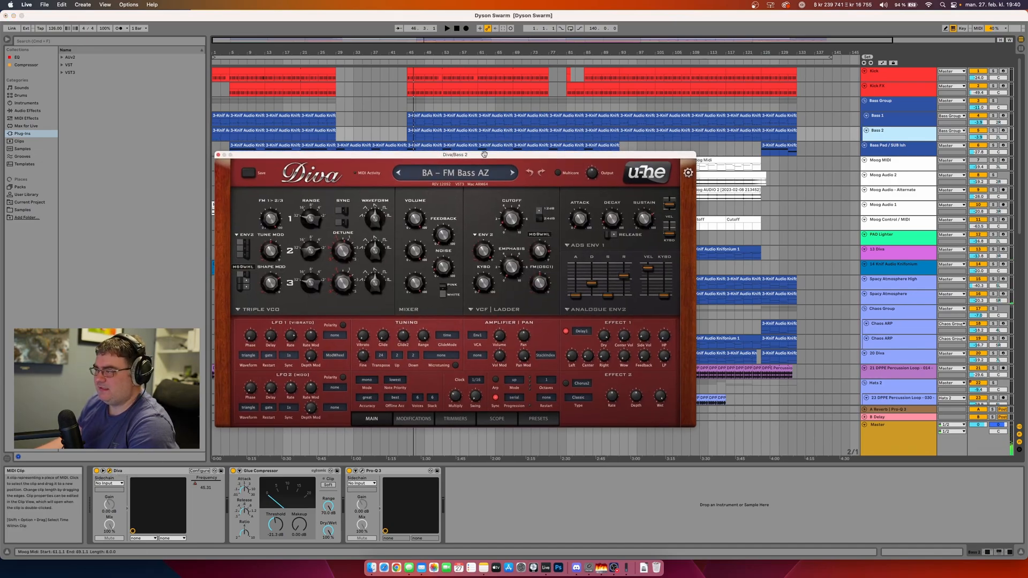
{"action": "left_click_drag", "start_coordinate": [455, 154], "coordinate": [498, 98]}
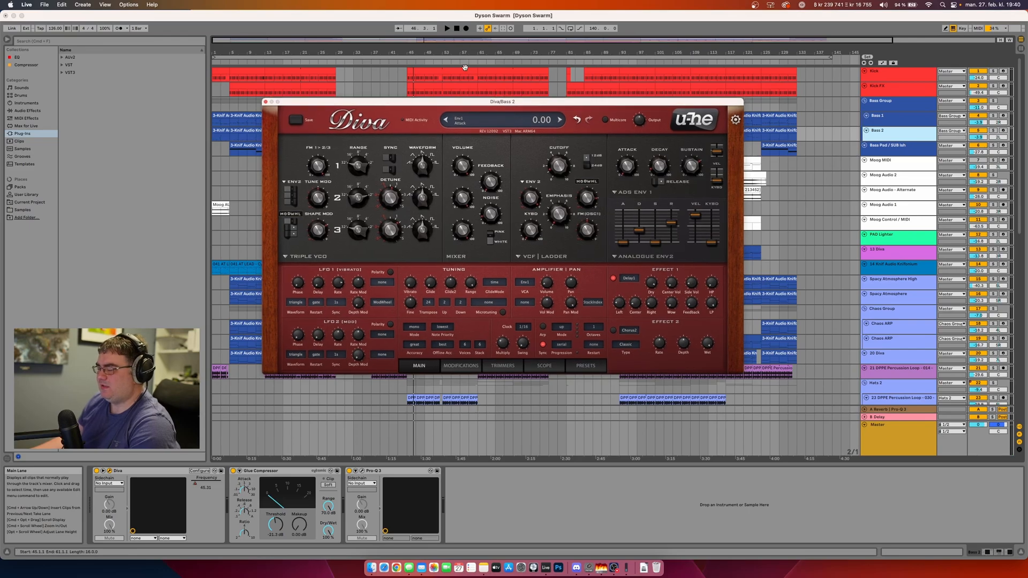
{"action": "left_click", "coordinate": [559, 119]}
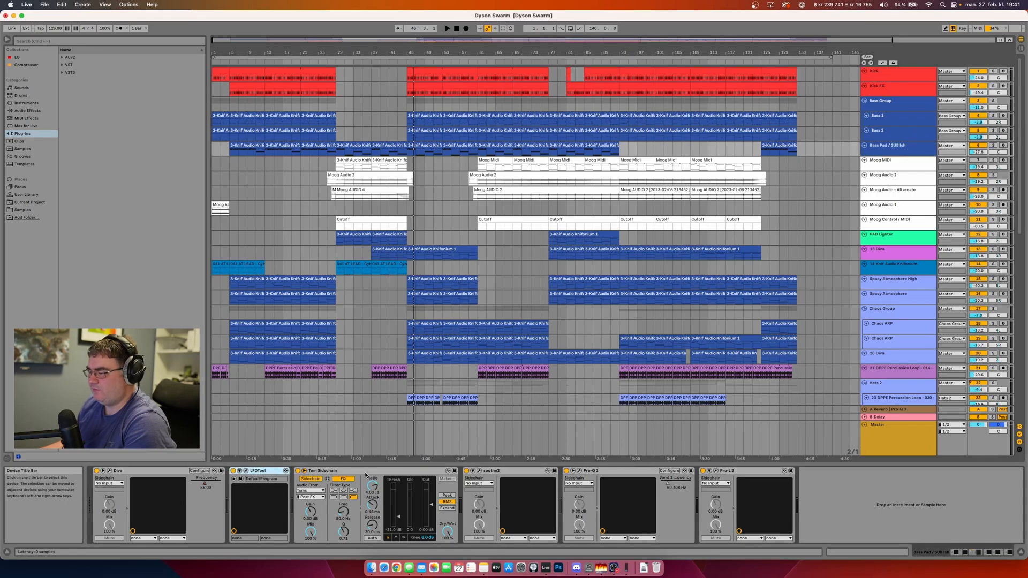
- Open the Bass Pad's Diva synth and set its offline accuracy to best
{"action": "left_click", "coordinate": [486, 471]}
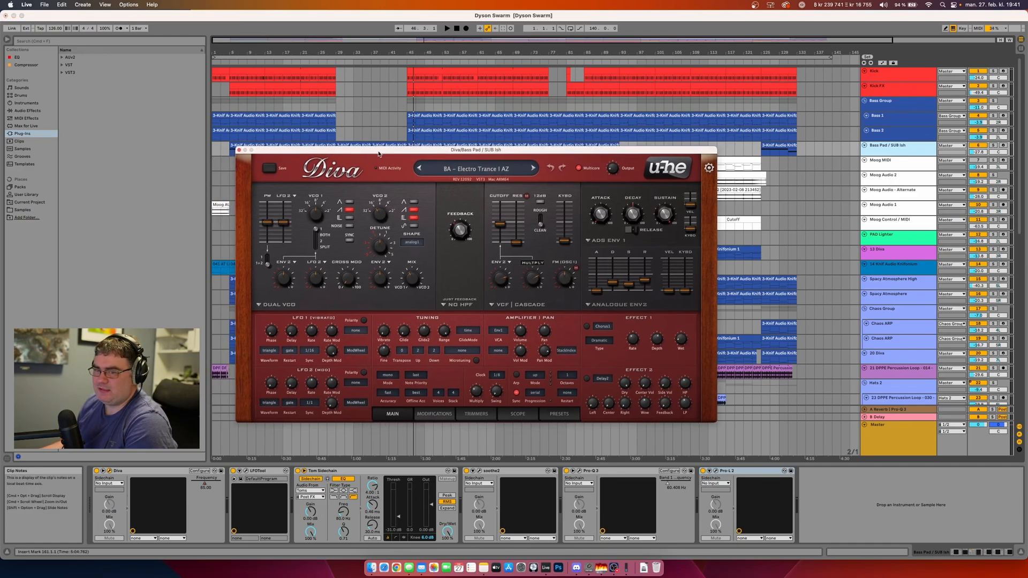
{"action": "left_click", "coordinate": [424, 395]}
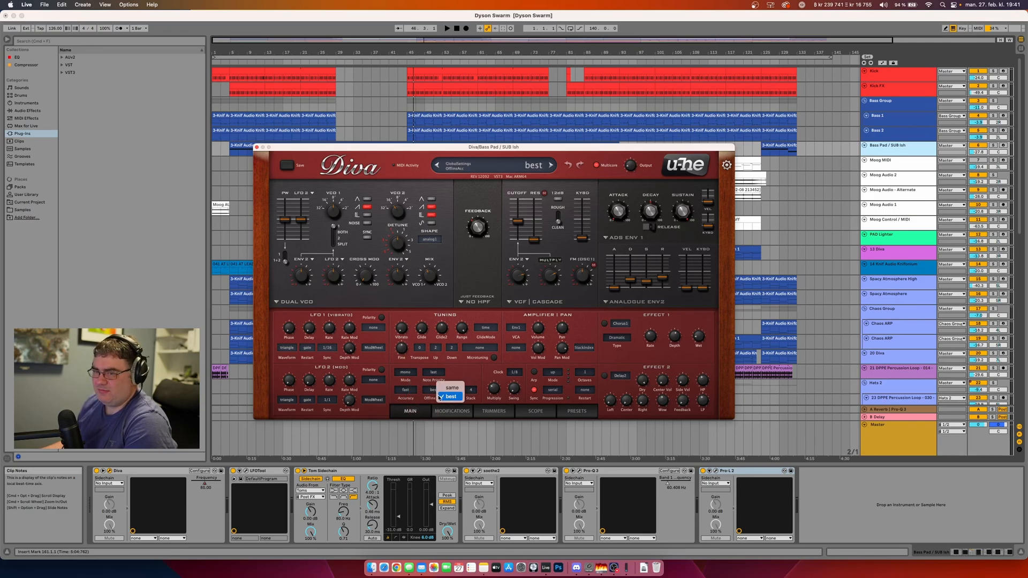
{"action": "left_click", "coordinate": [256, 148]}
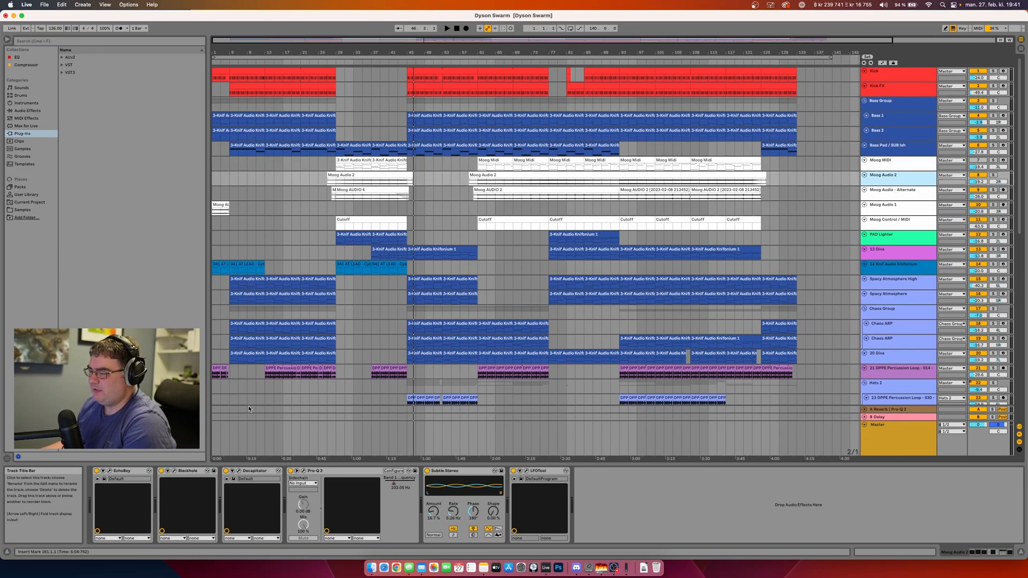
- Show the Moog Audio - Alternate and 13 Diva chains and inspect the Deelay plug-in
{"action": "left_click", "coordinate": [186, 471]}
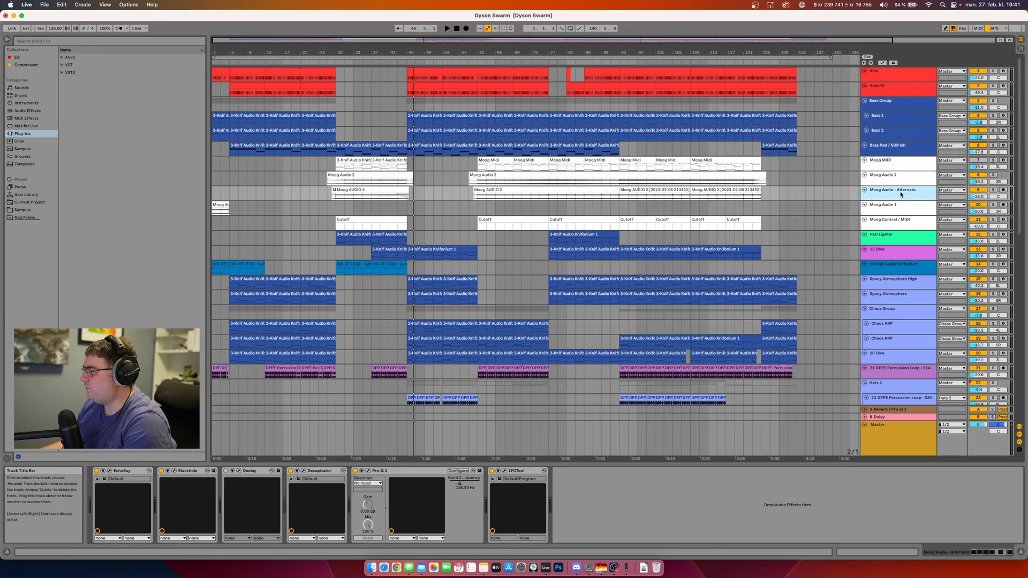
{"action": "left_click", "coordinate": [892, 220]}
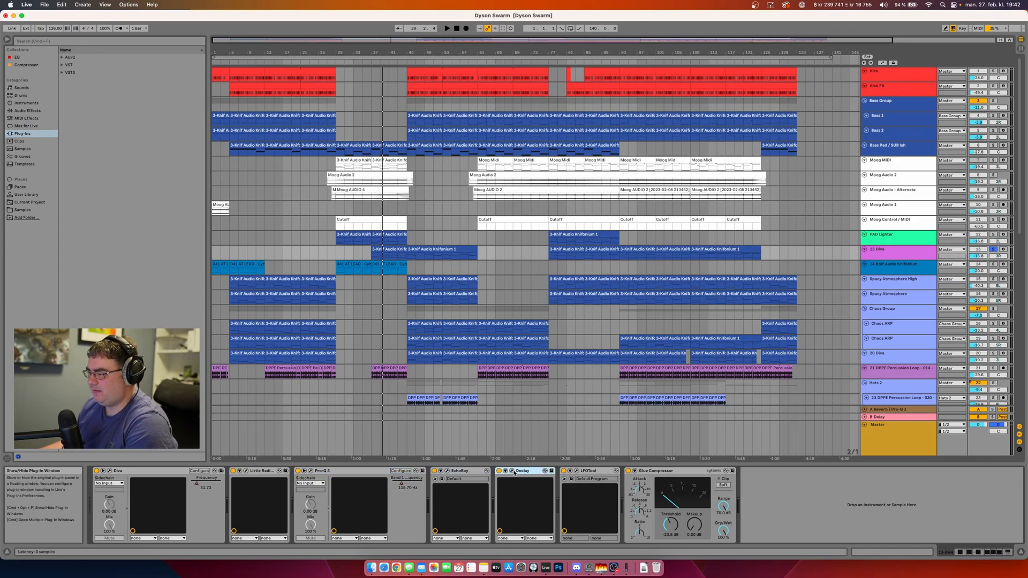
{"action": "left_click", "coordinate": [522, 471]}
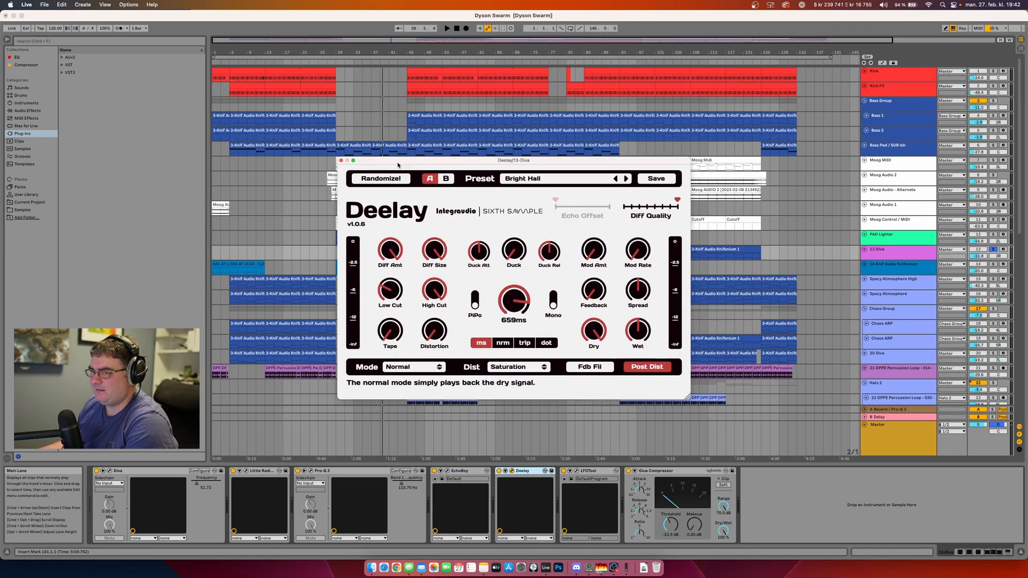
{"action": "left_click", "coordinate": [341, 159]}
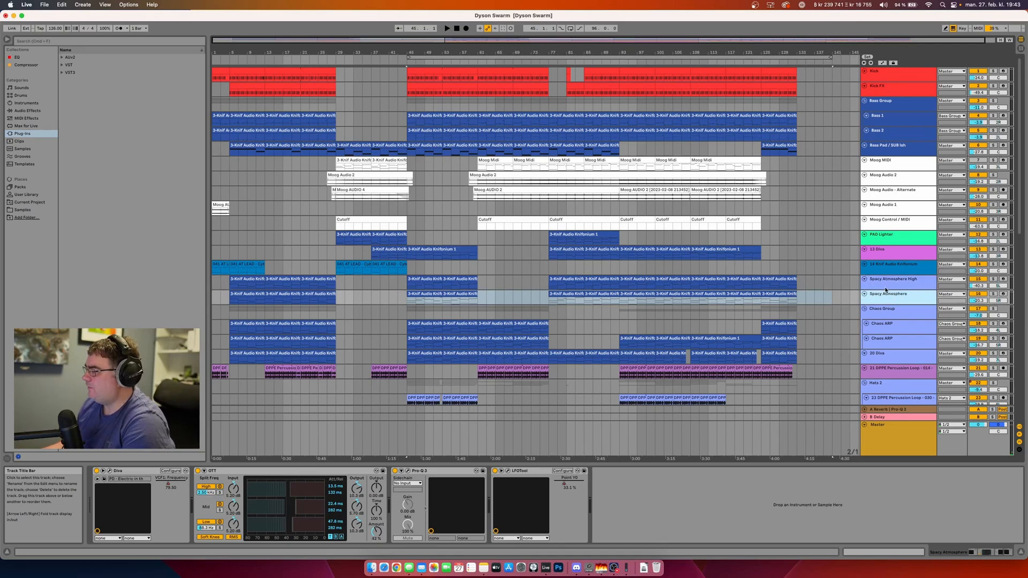
- Open Saturn 2 on the Chaos Group and choose its High Quality processing option
{"action": "scroll", "scroll_direction": "down", "scroll_amount": 3}
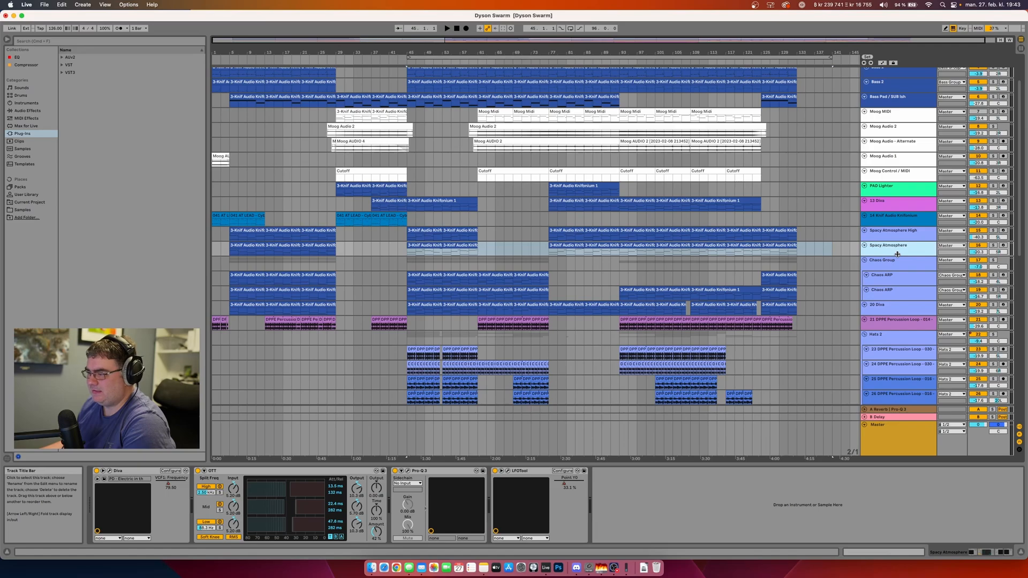
{"action": "left_click", "coordinate": [898, 230]}
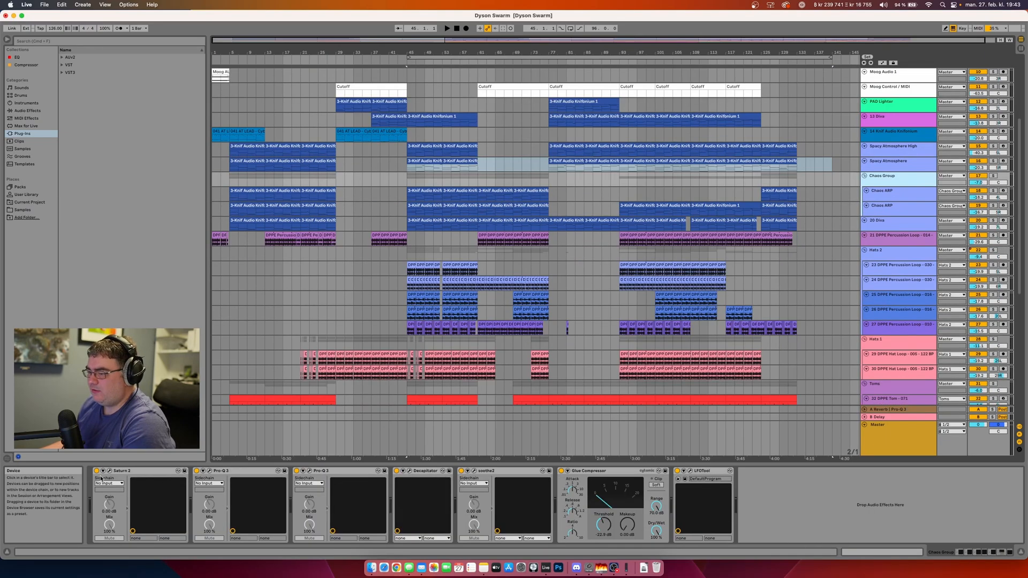
{"action": "left_click", "coordinate": [121, 471]}
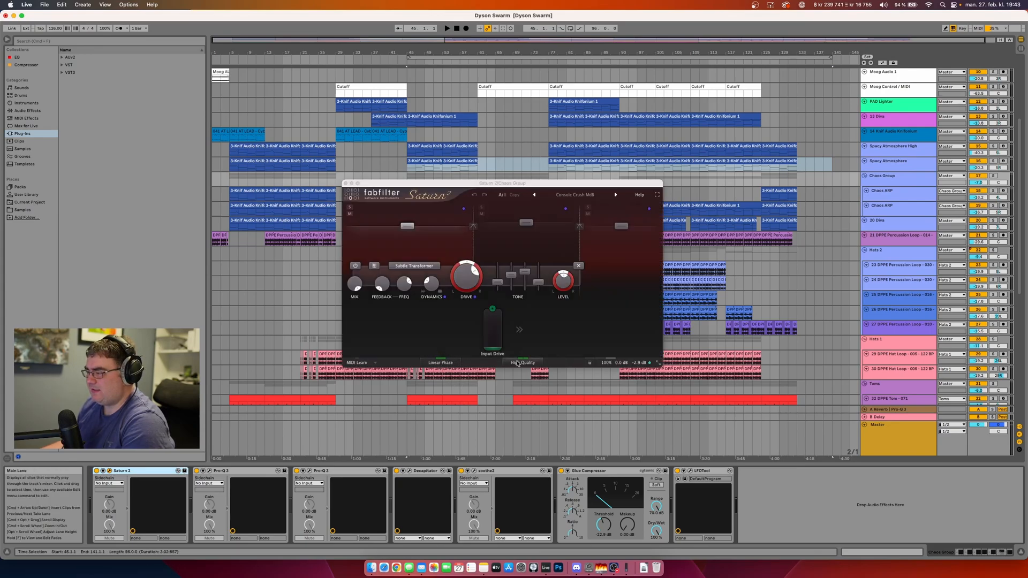
{"action": "left_click", "coordinate": [523, 363]}
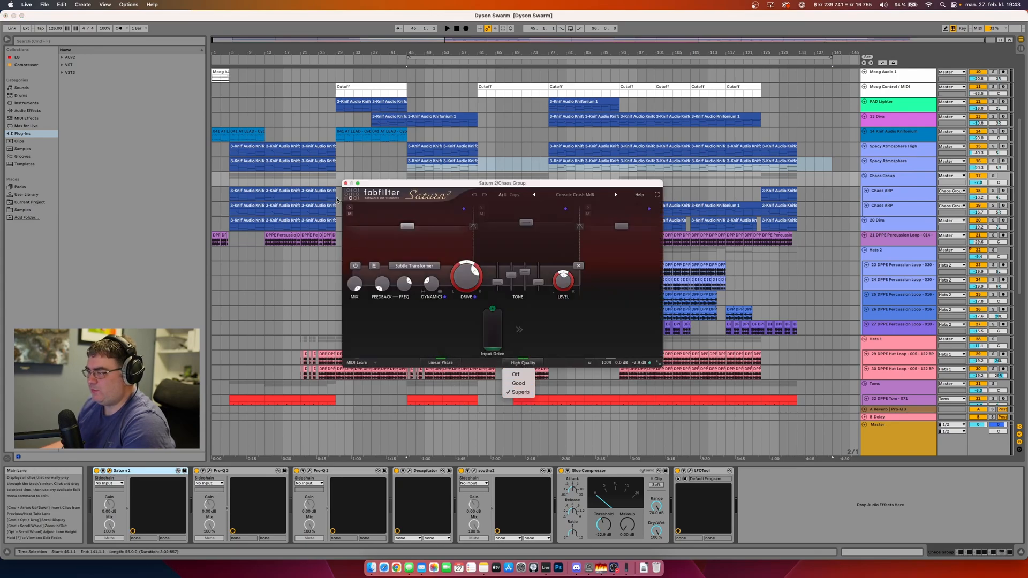
{"action": "left_click", "coordinate": [345, 183]}
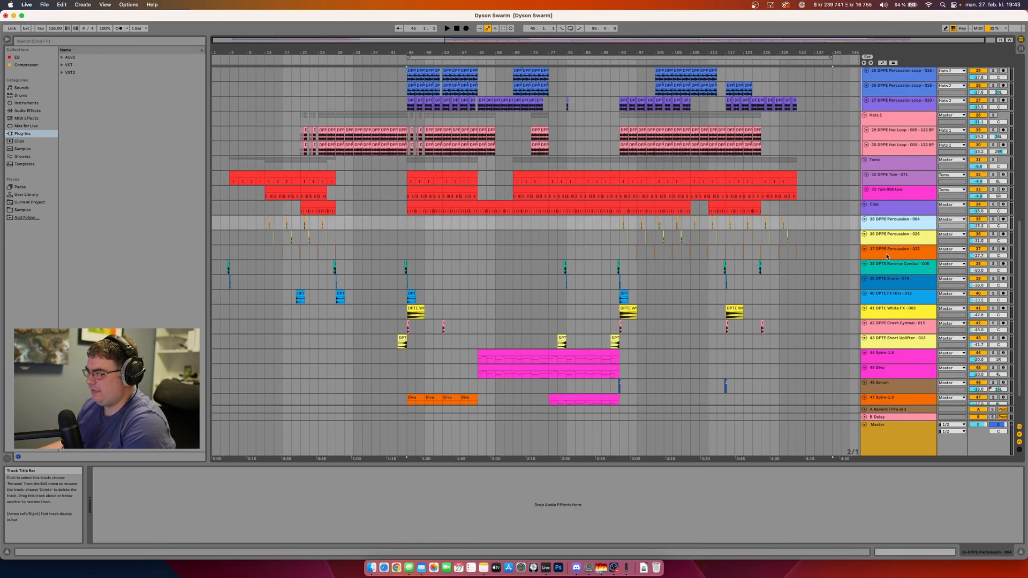
- Try 32x oversampling in the Master Pro-L 2 limiter, set it back to Off and close it
{"action": "left_click", "coordinate": [892, 263]}
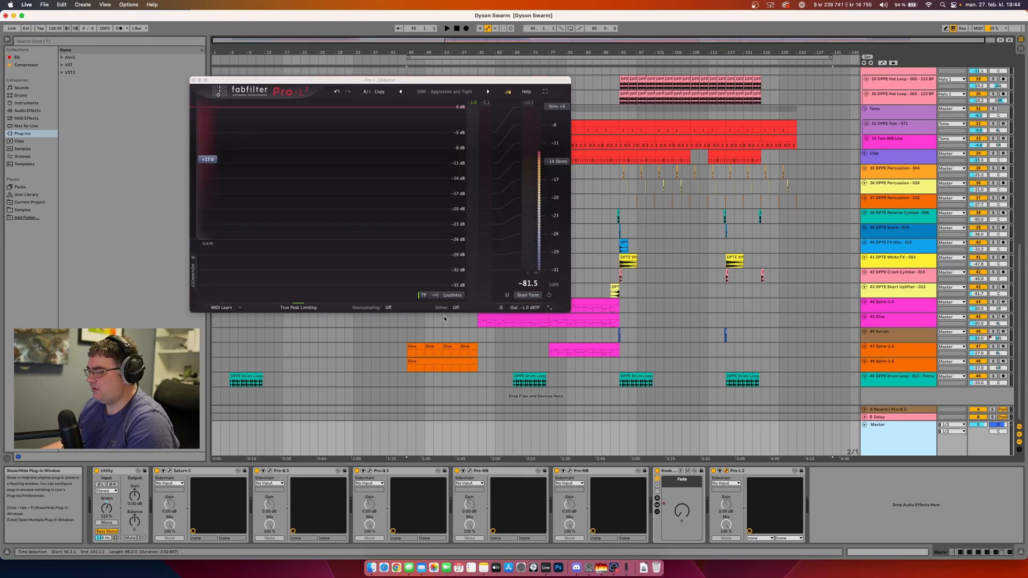
{"action": "left_click", "coordinate": [388, 307]}
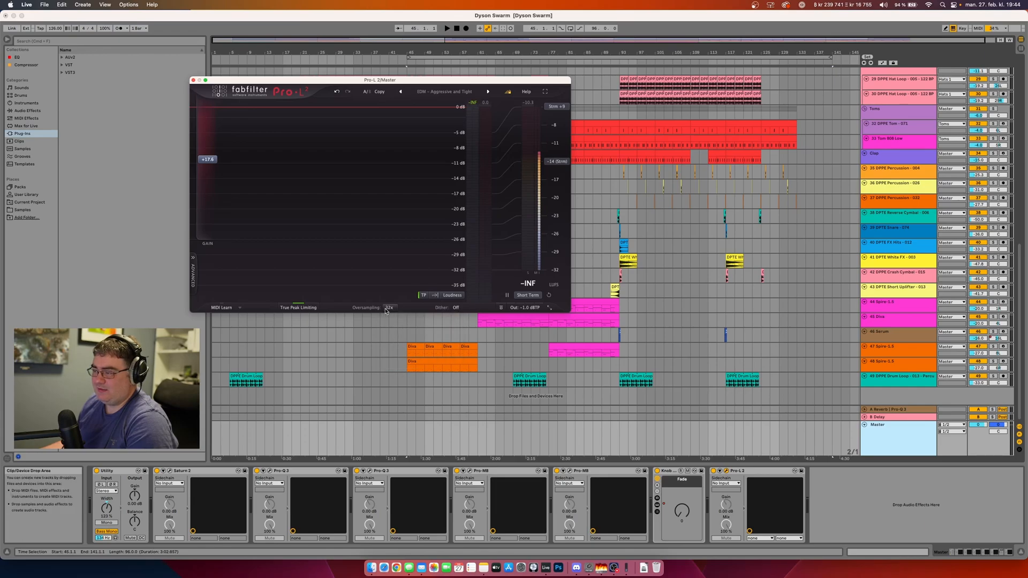
{"action": "left_click", "coordinate": [388, 307]}
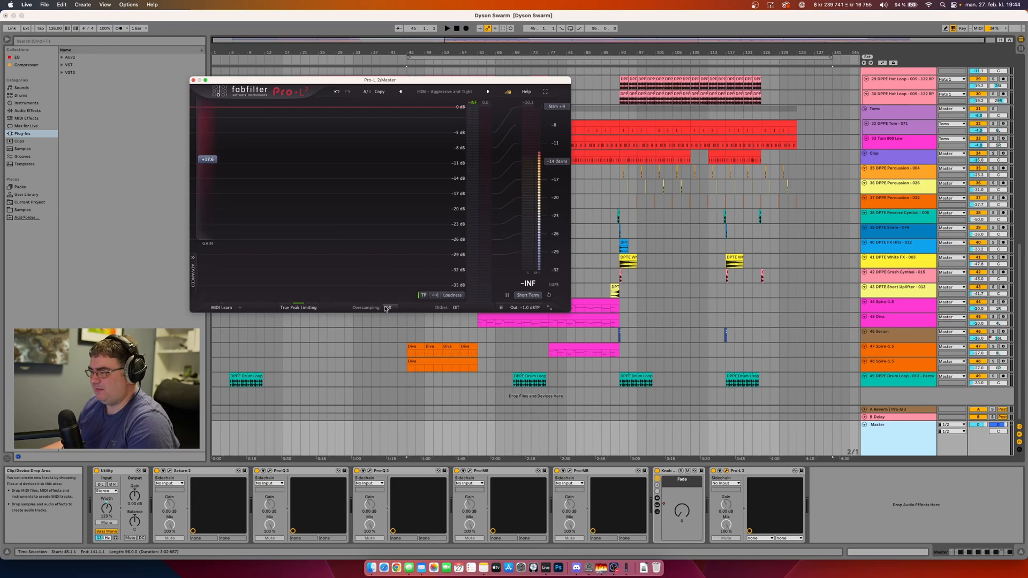
{"action": "left_click", "coordinate": [389, 308]}
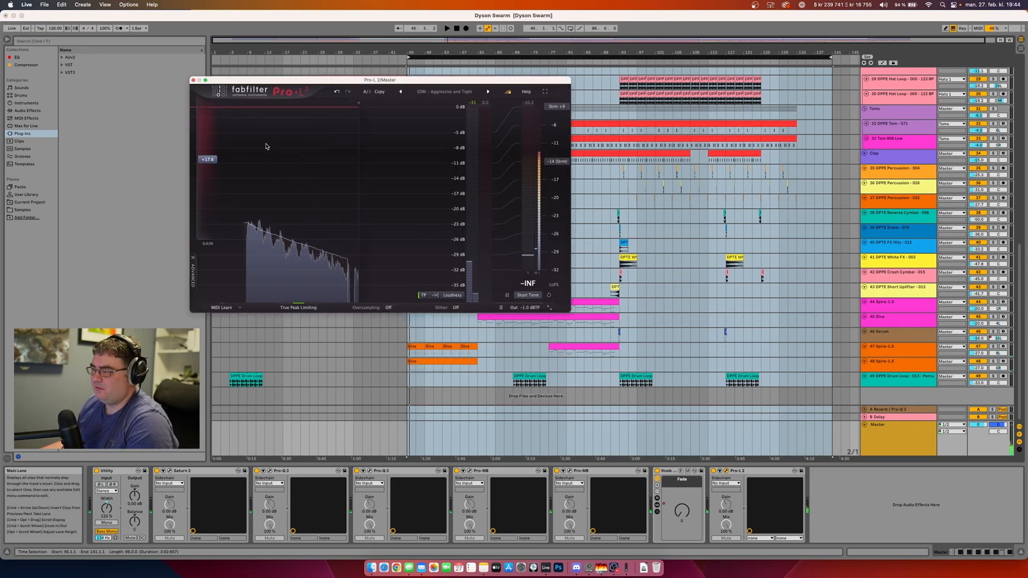
{"action": "left_click", "coordinate": [194, 79]}
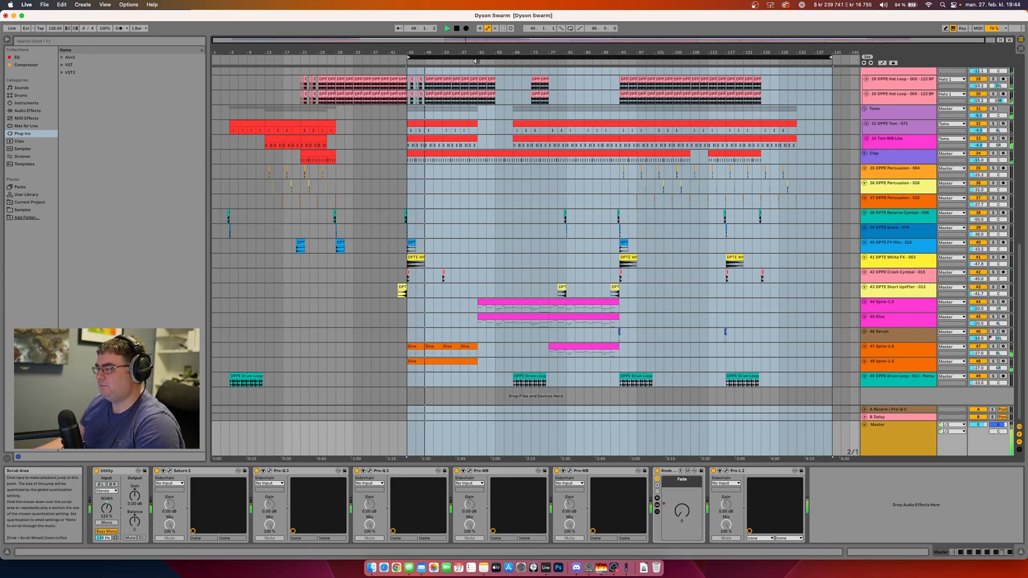
- Jump playback to around bar 117 and open Live's audio preferences
{"action": "left_click", "coordinate": [447, 28]}
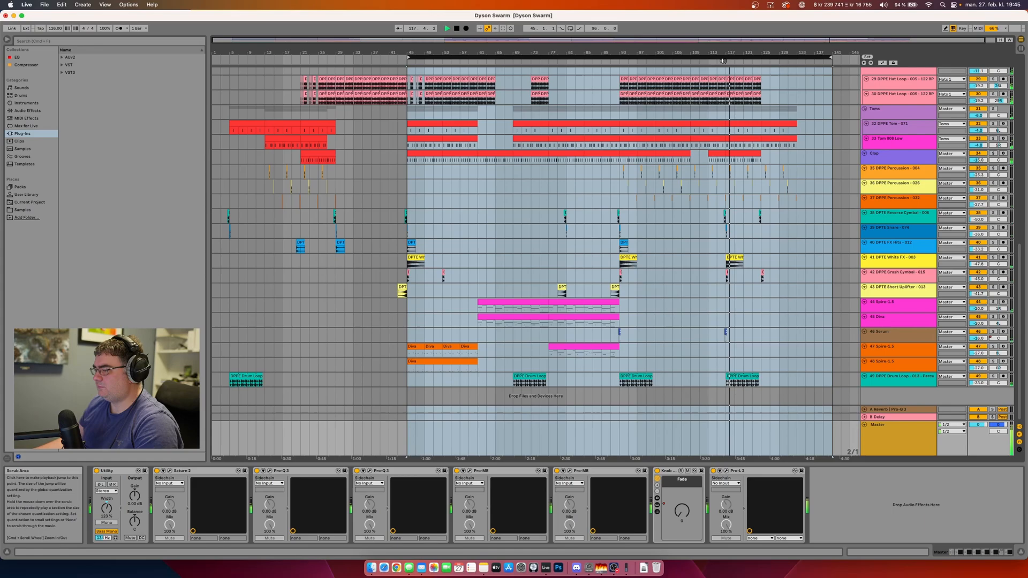
{"action": "left_click", "coordinate": [26, 5]}
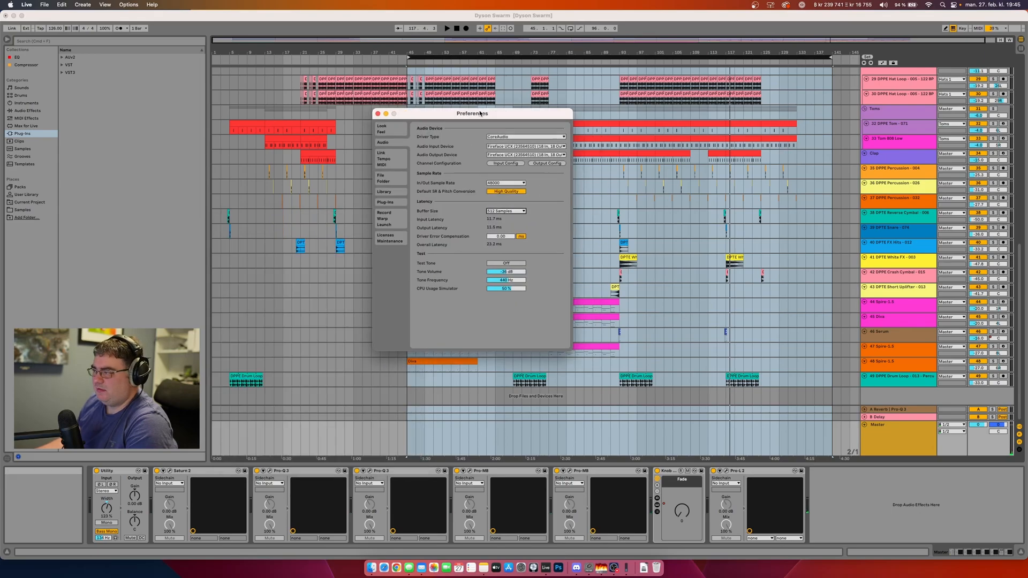
- Set the In/Out sample rate to 192000 and close the preferences
{"action": "left_click", "coordinate": [476, 182]}
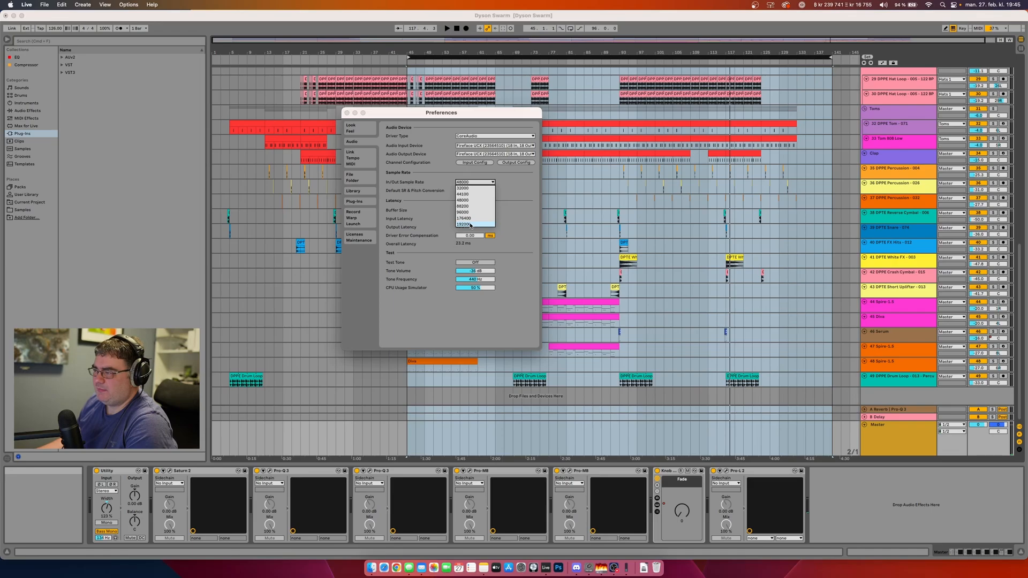
{"action": "left_click", "coordinate": [467, 224]}
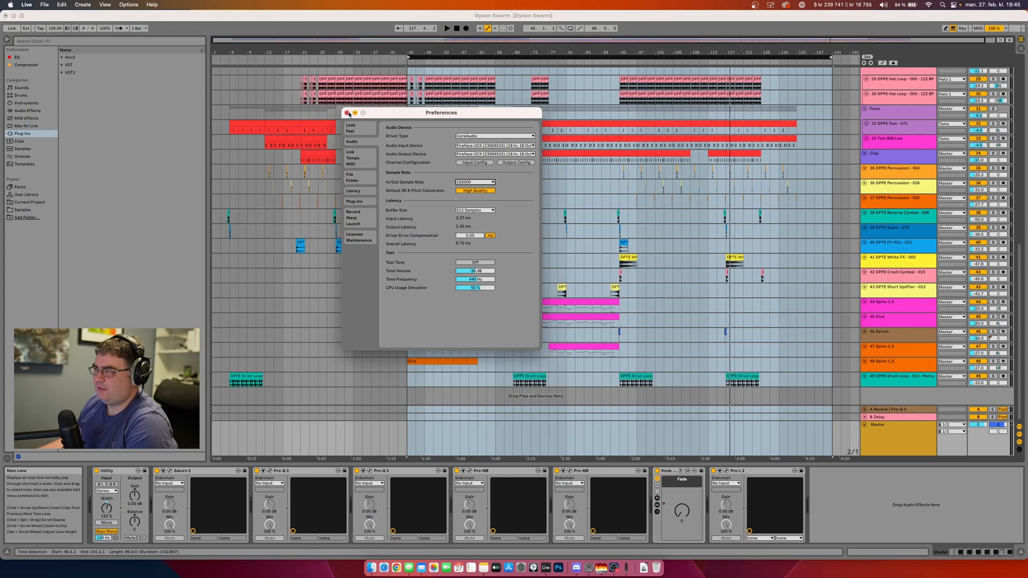
{"action": "left_click", "coordinate": [347, 113]}
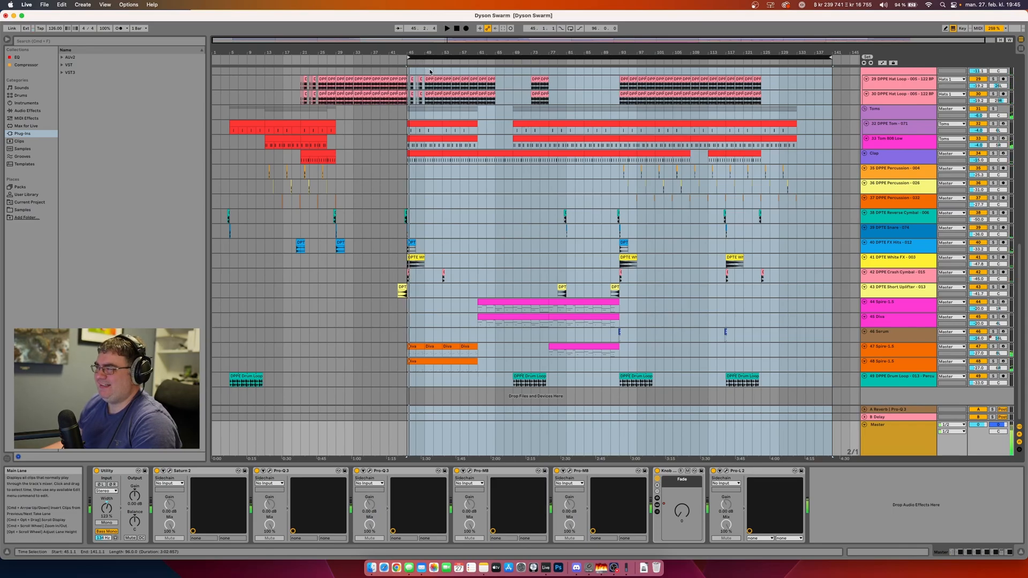
- Reopen the audio settings, lower the sample rate again and close them
{"action": "left_click", "coordinate": [26, 4]}
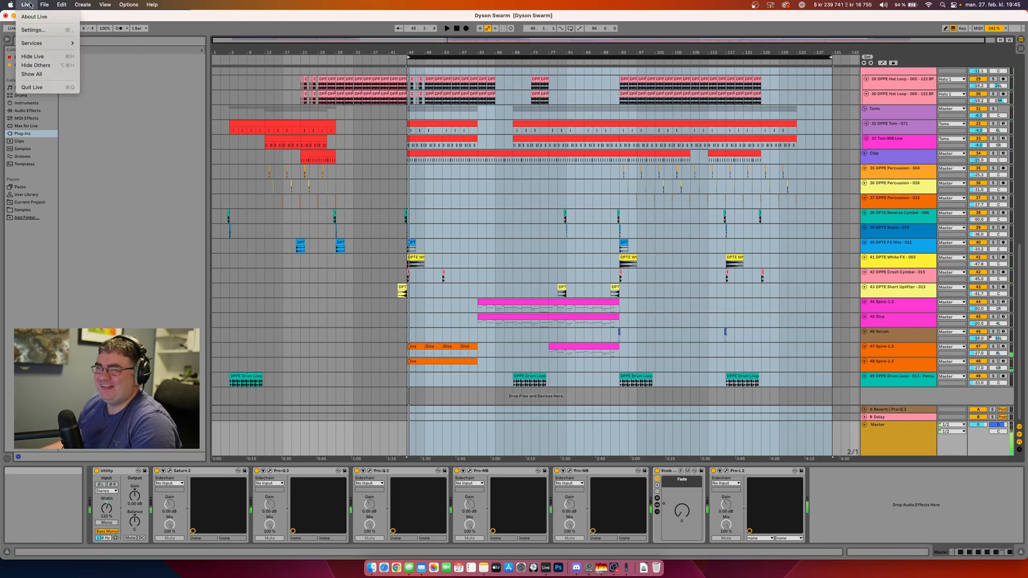
{"action": "mouse_move", "coordinate": [32, 30]}
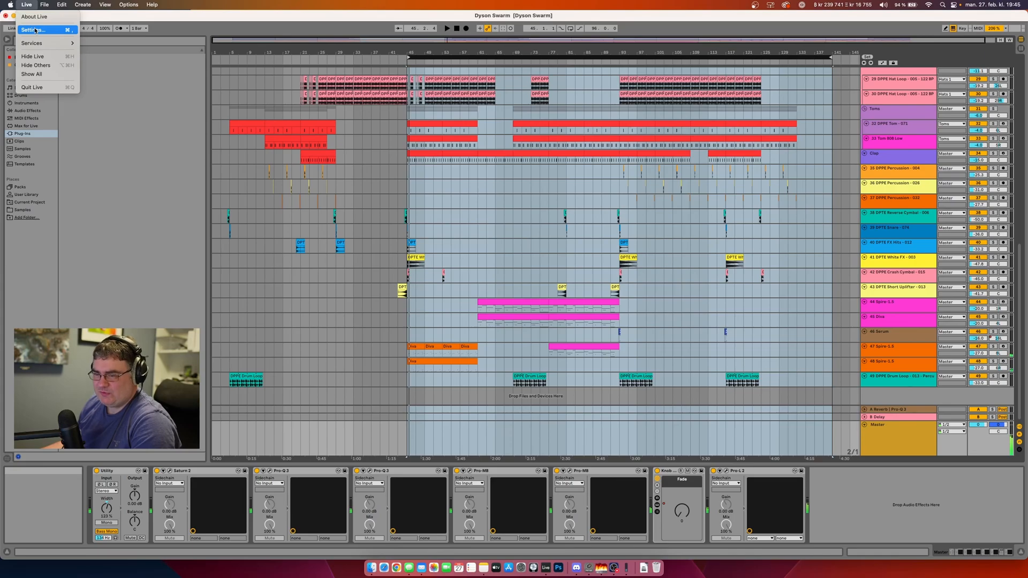
{"action": "left_click", "coordinate": [33, 30]}
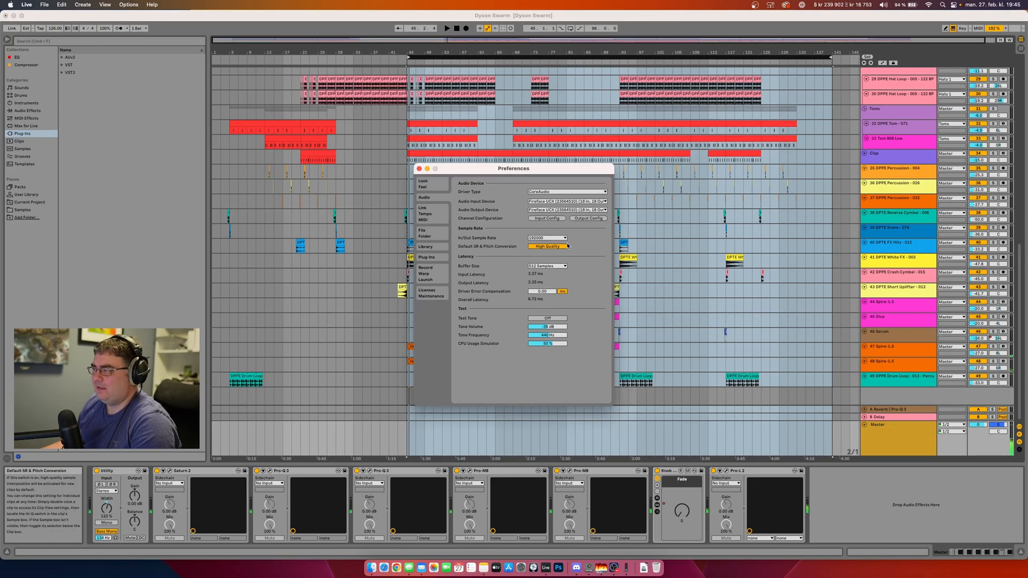
{"action": "left_click", "coordinate": [547, 238]}
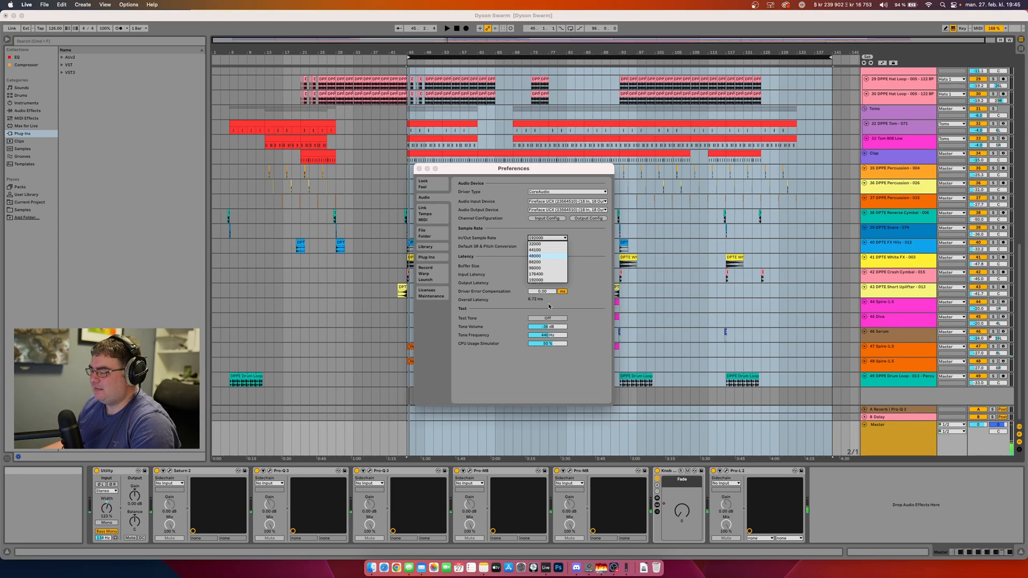
{"action": "left_click", "coordinate": [534, 256]}
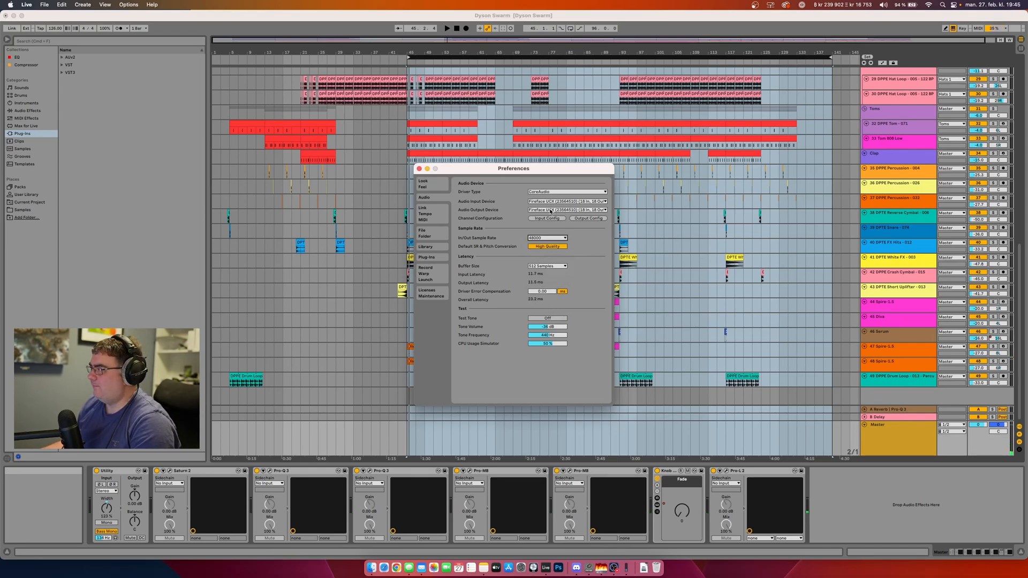
{"action": "left_click", "coordinate": [418, 168]}
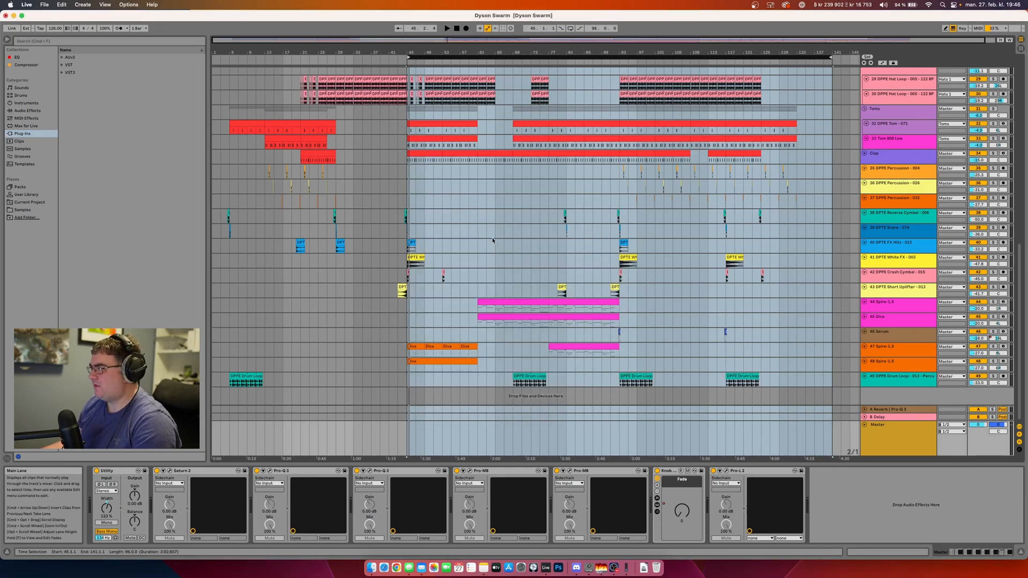
- Set the In/Out sample rate to 96000 in the audio settings
{"action": "left_click", "coordinate": [432, 153]}
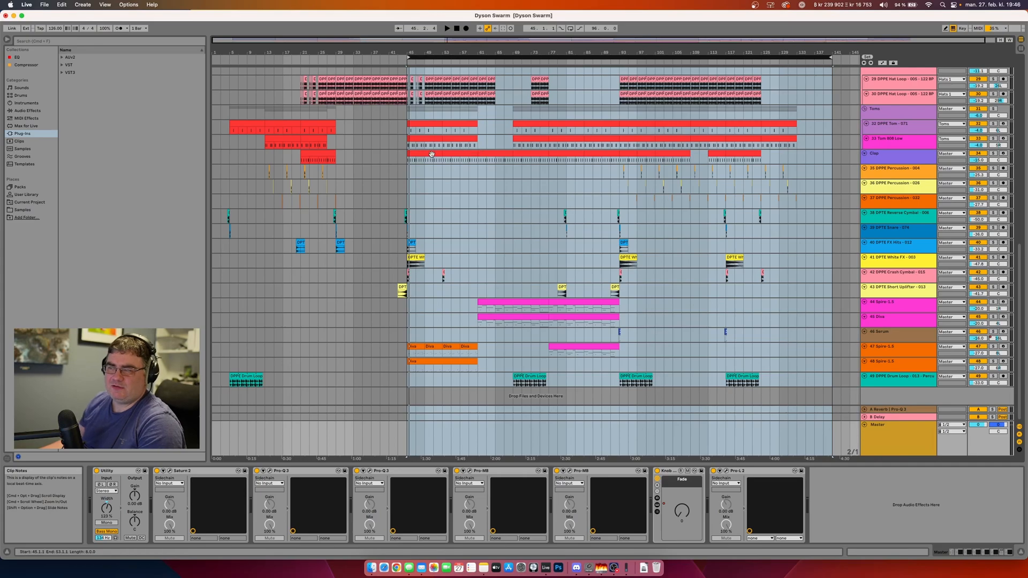
{"action": "left_click", "coordinate": [26, 4]}
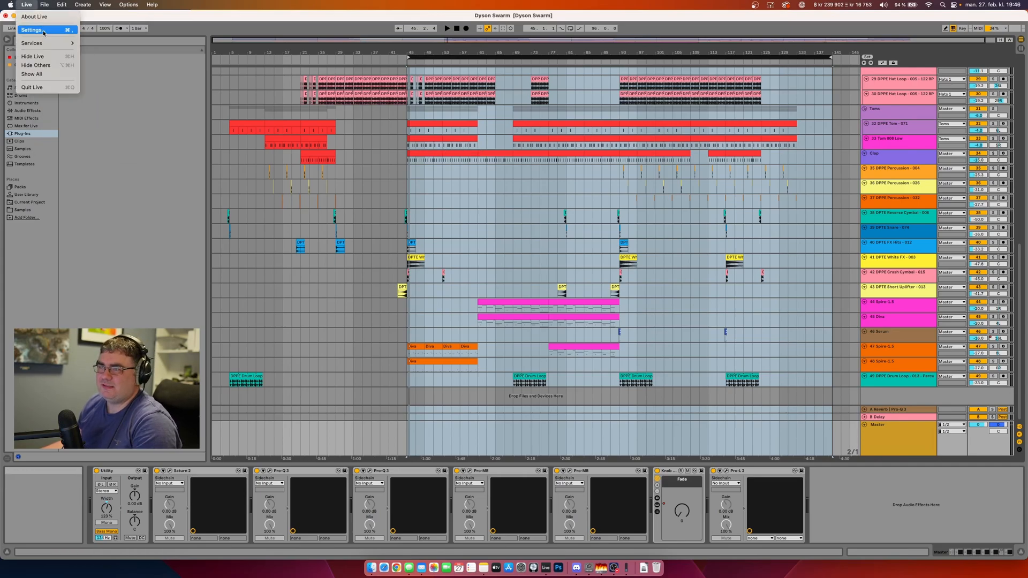
{"action": "left_click", "coordinate": [31, 30]}
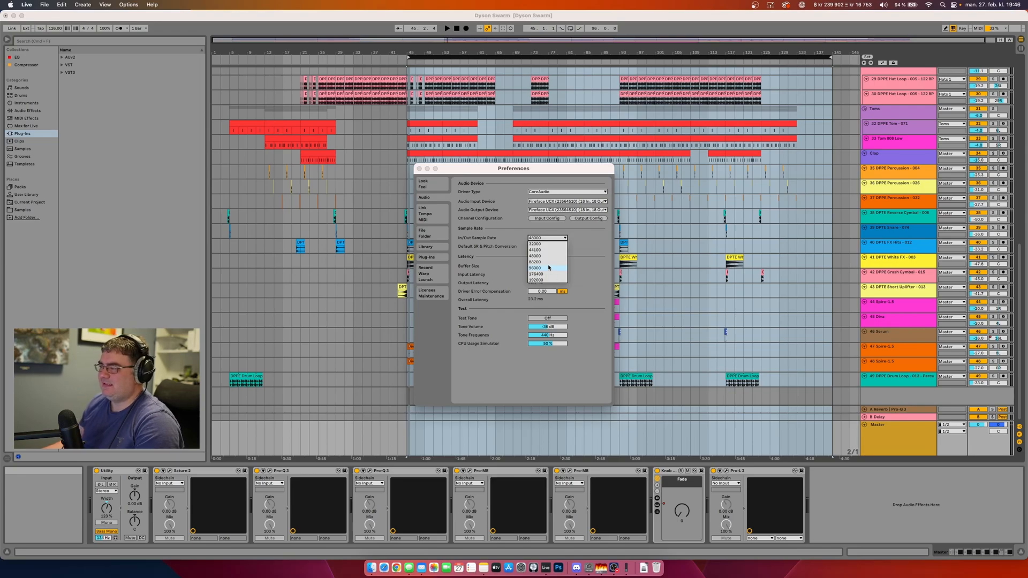
{"action": "left_click", "coordinate": [535, 267]}
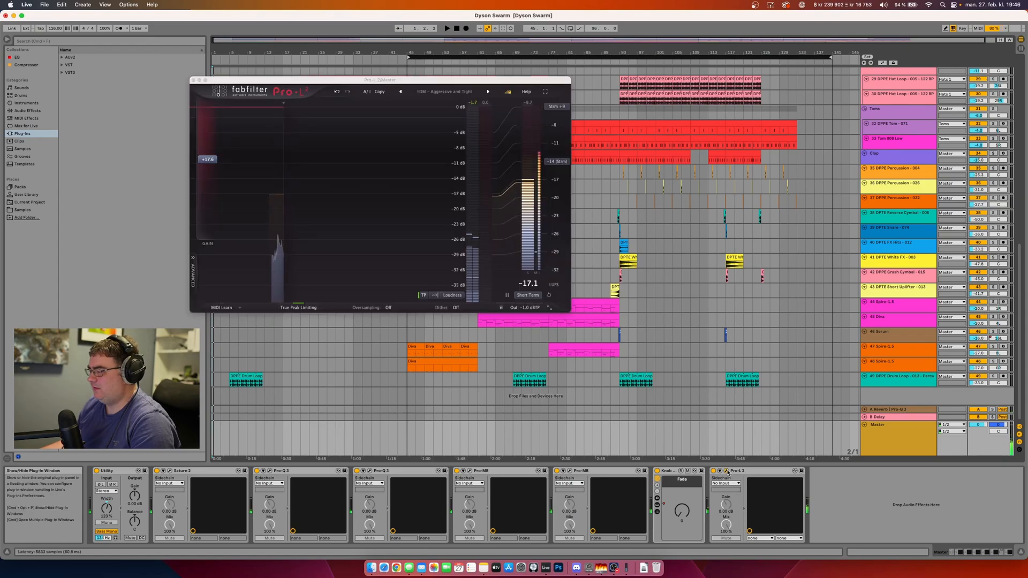
- Close the Pro-L 2 limiter window and pick another sample rate from the list
{"action": "left_click", "coordinate": [194, 80]}
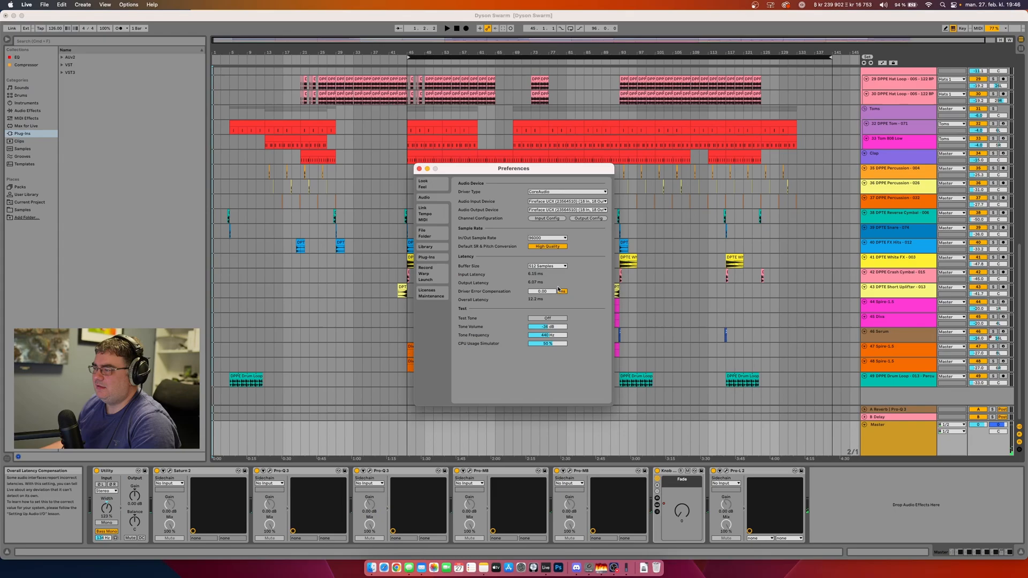
{"action": "left_click", "coordinate": [546, 237]}
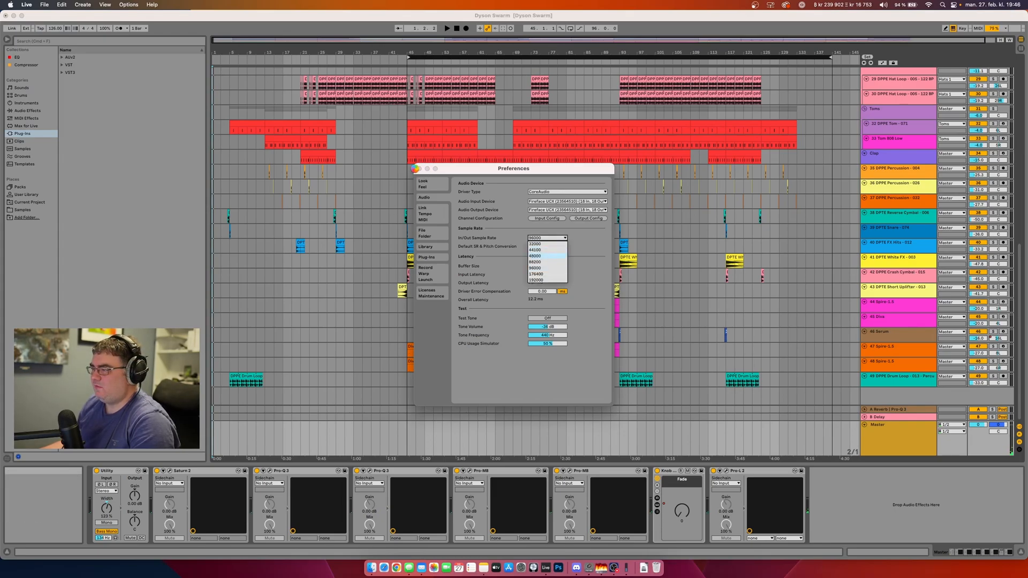
{"action": "left_click", "coordinate": [535, 256]}
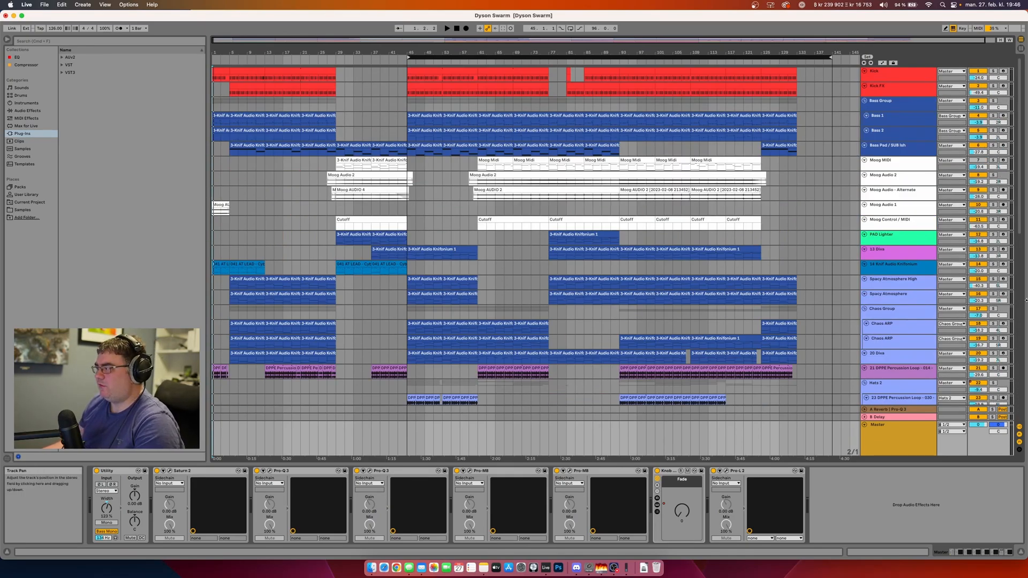
- Select a region in the arrangement and launch Activity Monitor from the Dock
{"action": "scroll", "scroll_direction": "down", "scroll_amount": 3}
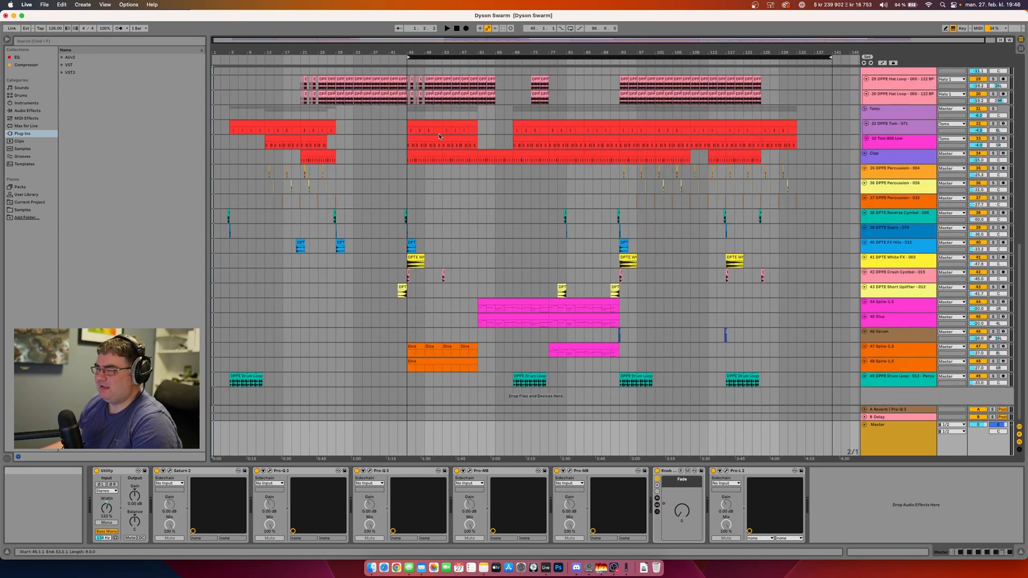
{"action": "left_click", "coordinate": [410, 63]}
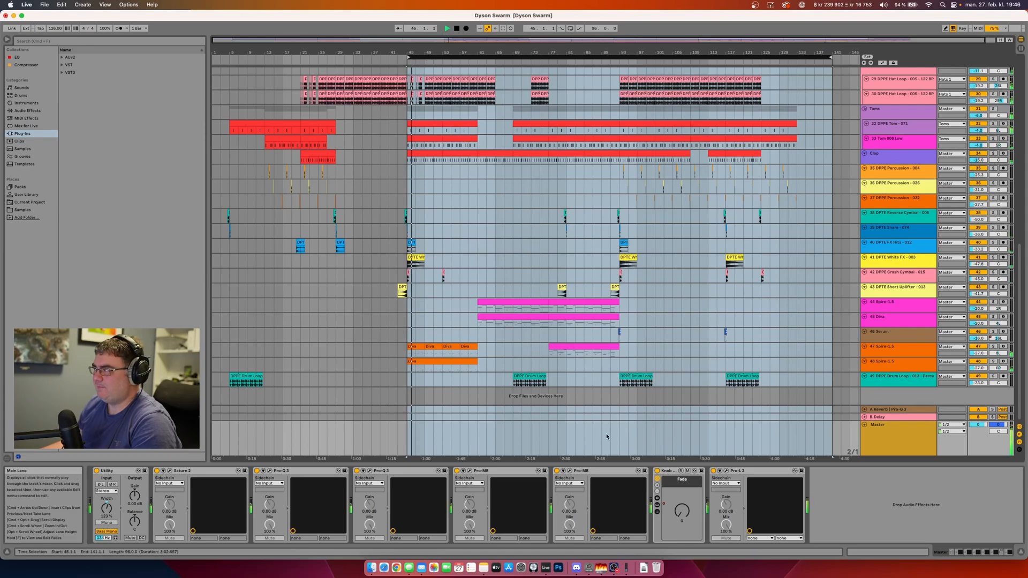
{"action": "left_click", "coordinate": [624, 567]}
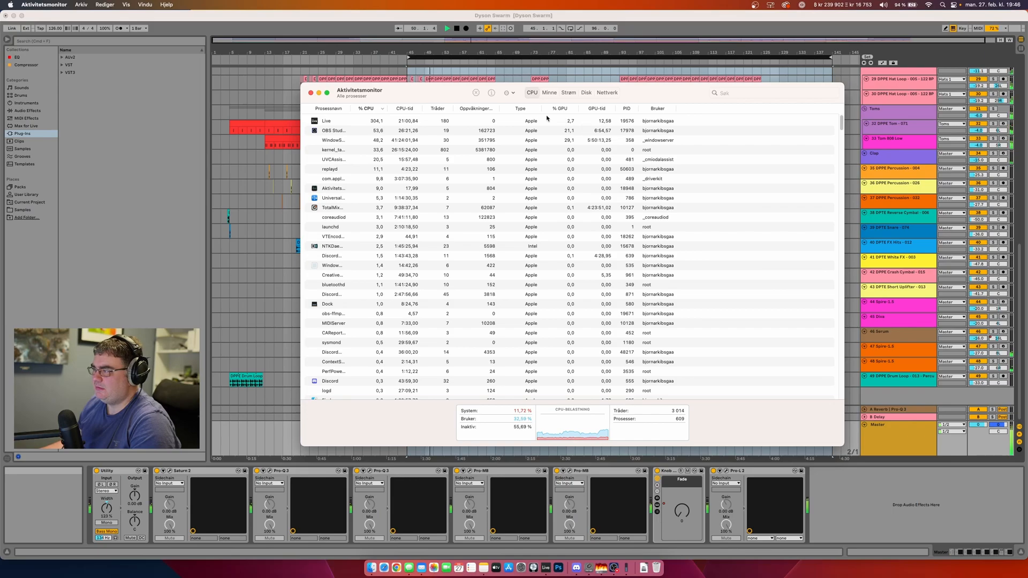
- Sort processes by highest CPU with Live on top, then switch to the Memory view
{"action": "left_click", "coordinate": [517, 108]}
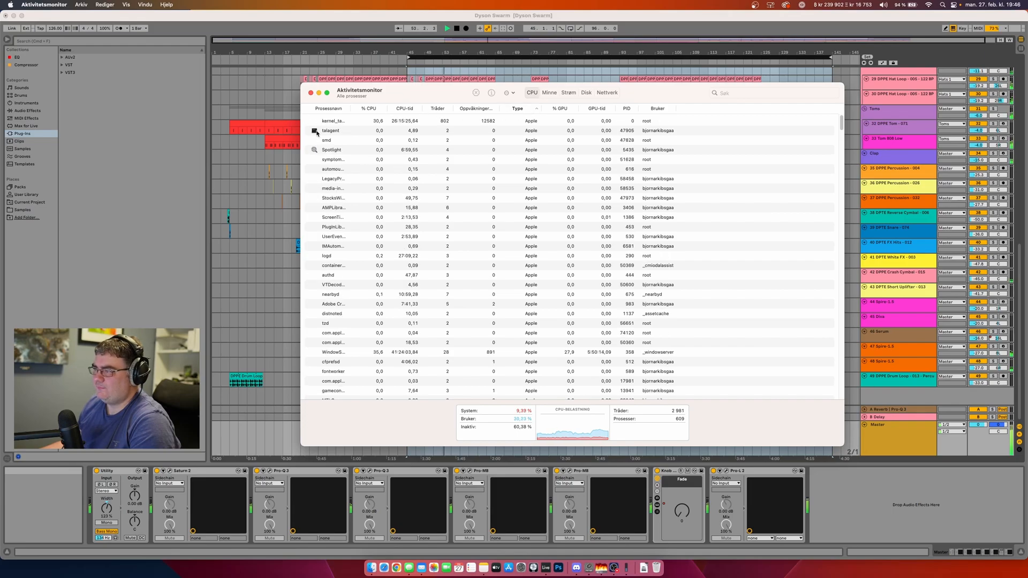
{"action": "left_click", "coordinate": [331, 131]}
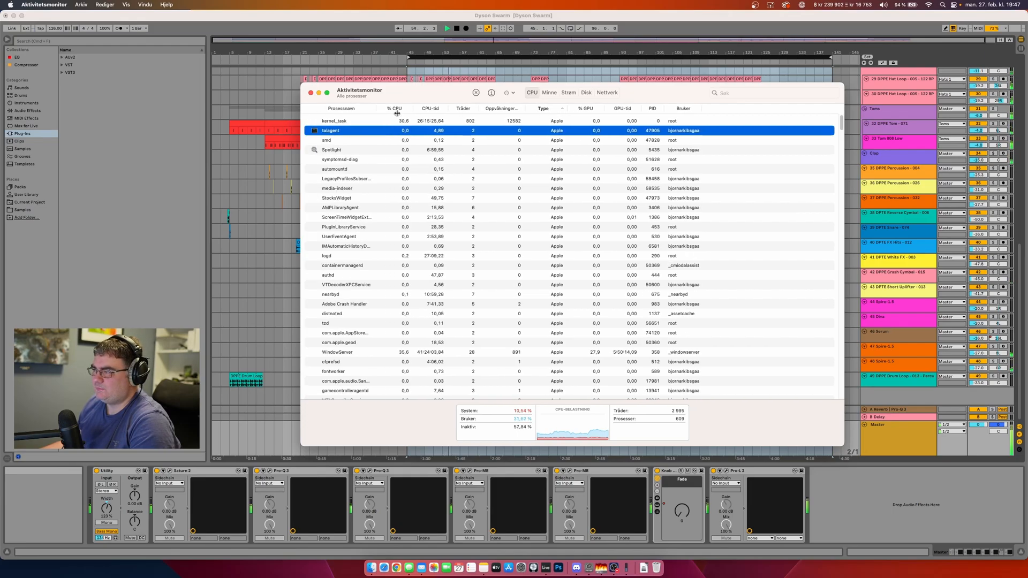
{"action": "left_click", "coordinate": [334, 121]}
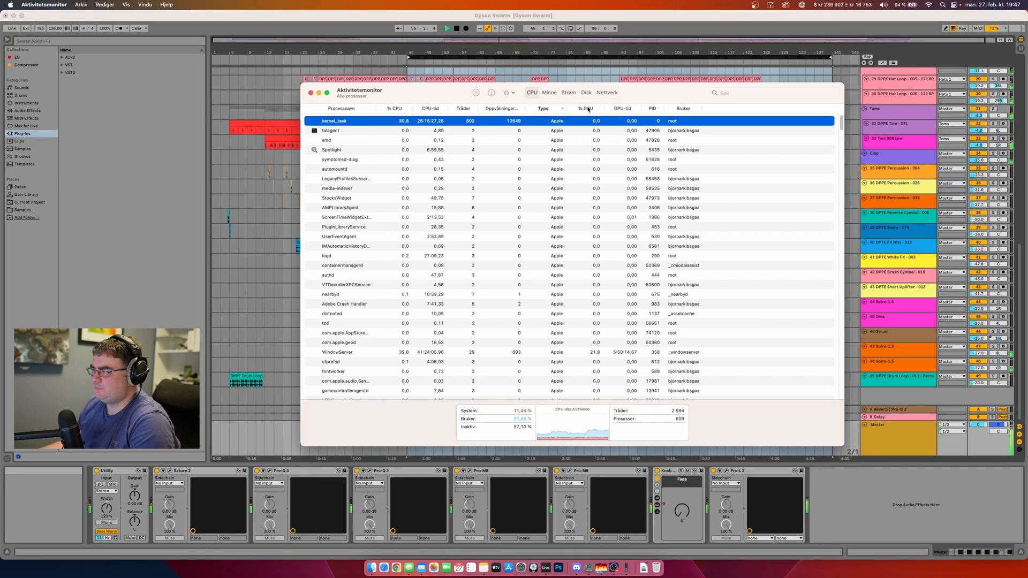
{"action": "left_click", "coordinate": [392, 109]}
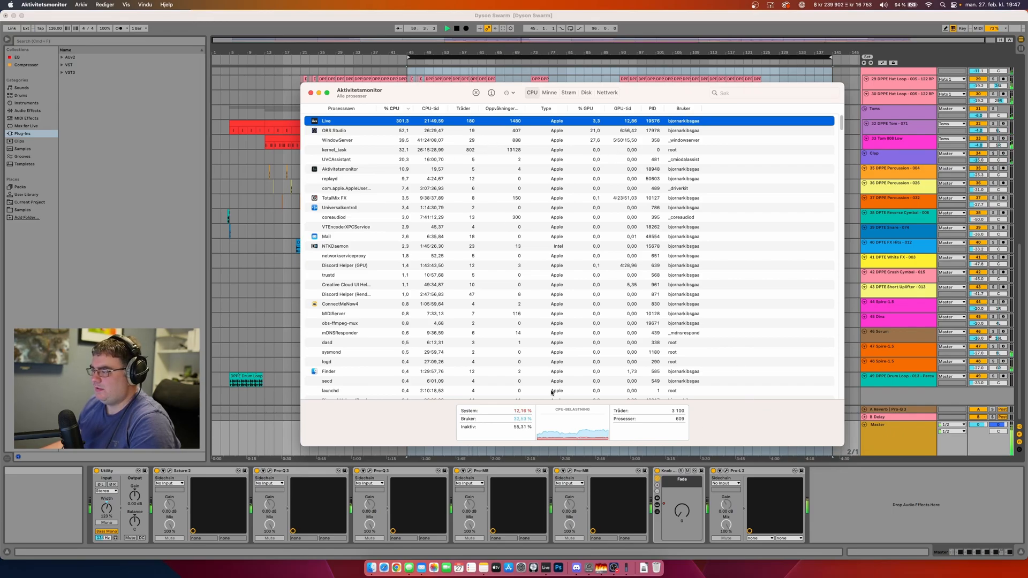
{"action": "left_click", "coordinate": [549, 93]}
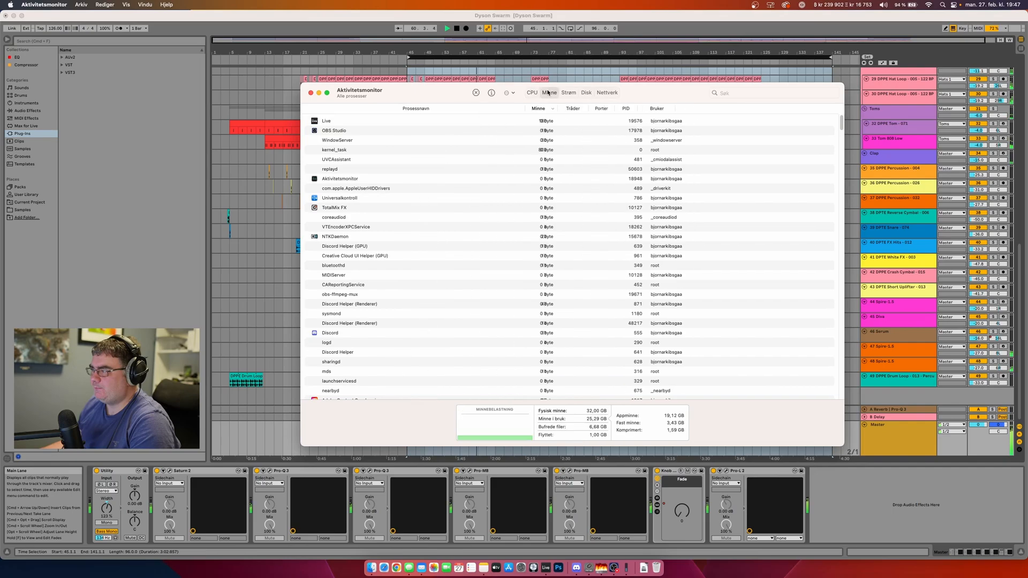
- Sort processes by memory, showing Live at about 4.1 GB, and reposition the window
{"action": "left_click", "coordinate": [539, 108]}
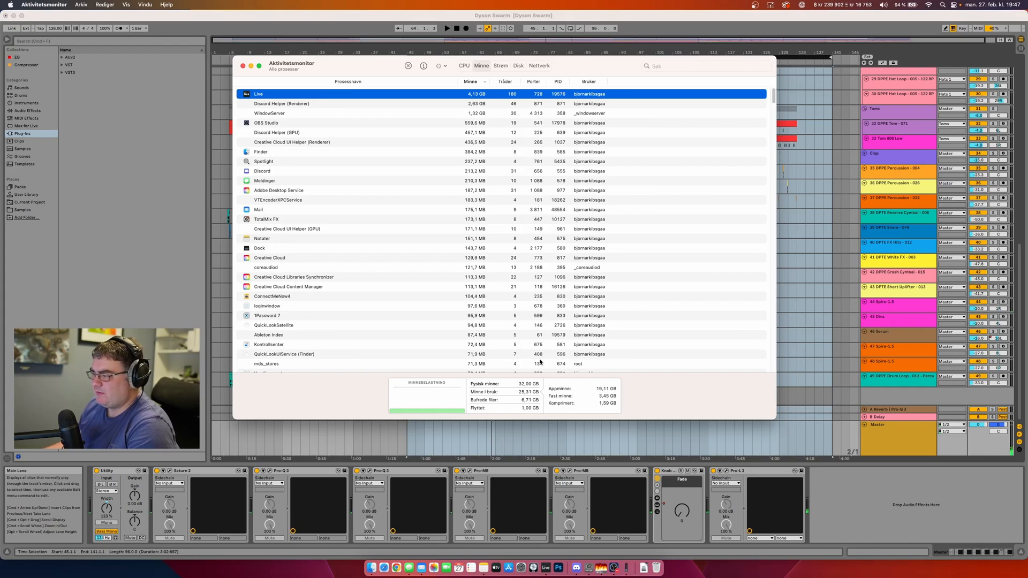
{"action": "left_click_drag", "start_coordinate": [315, 63], "coordinate": [269, 86]}
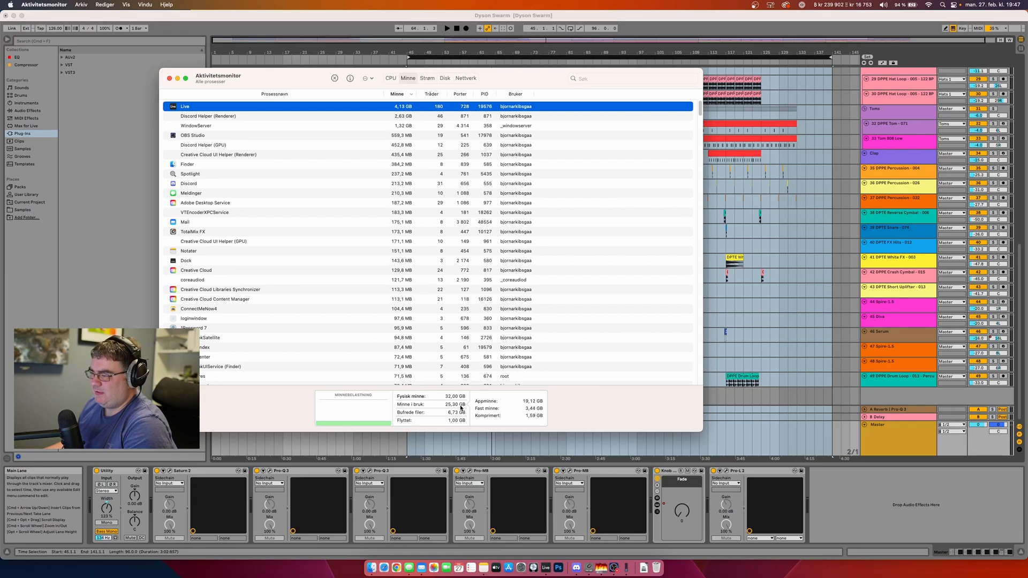
{"action": "mouse_move", "coordinate": [449, 420]}
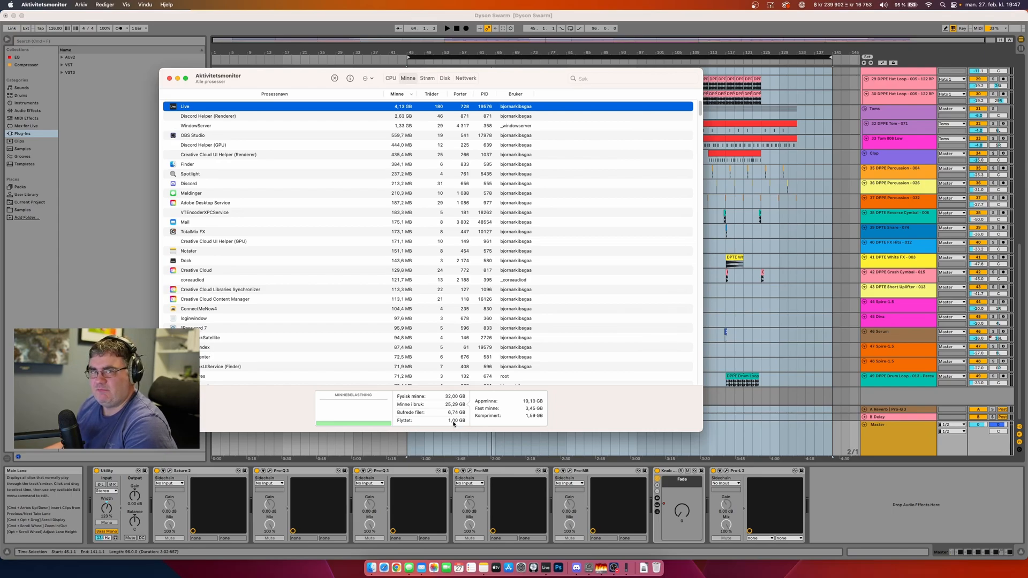
{"action": "mouse_move", "coordinate": [452, 424]}
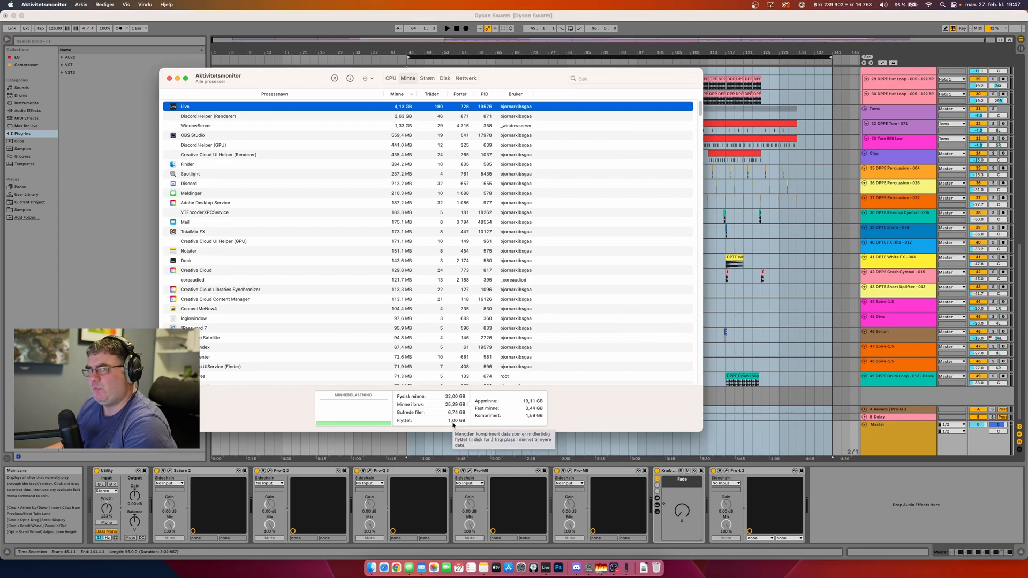
{"action": "left_click_drag", "start_coordinate": [250, 75], "coordinate": [393, 78]}
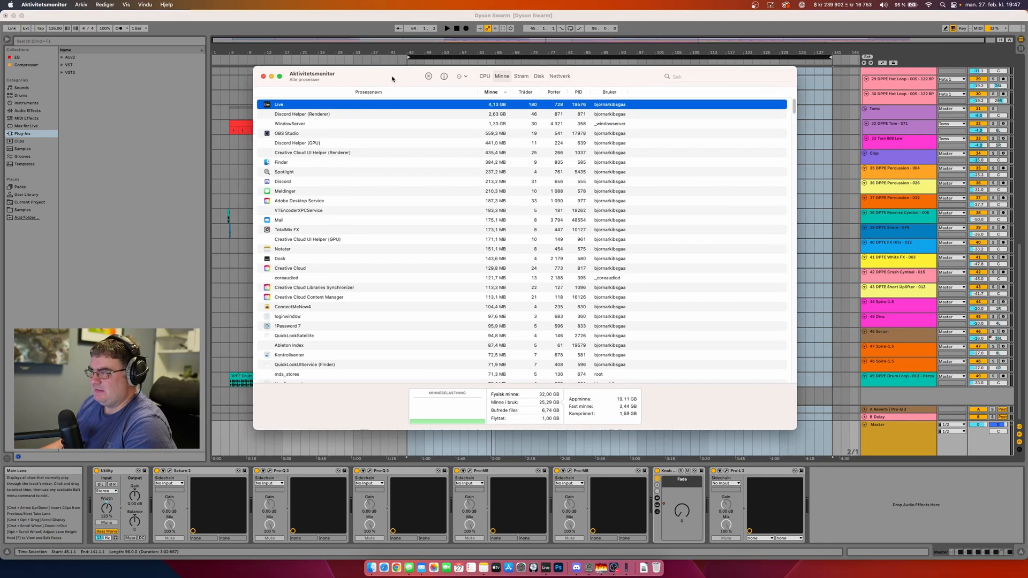
{"action": "left_click", "coordinate": [44, 4]}
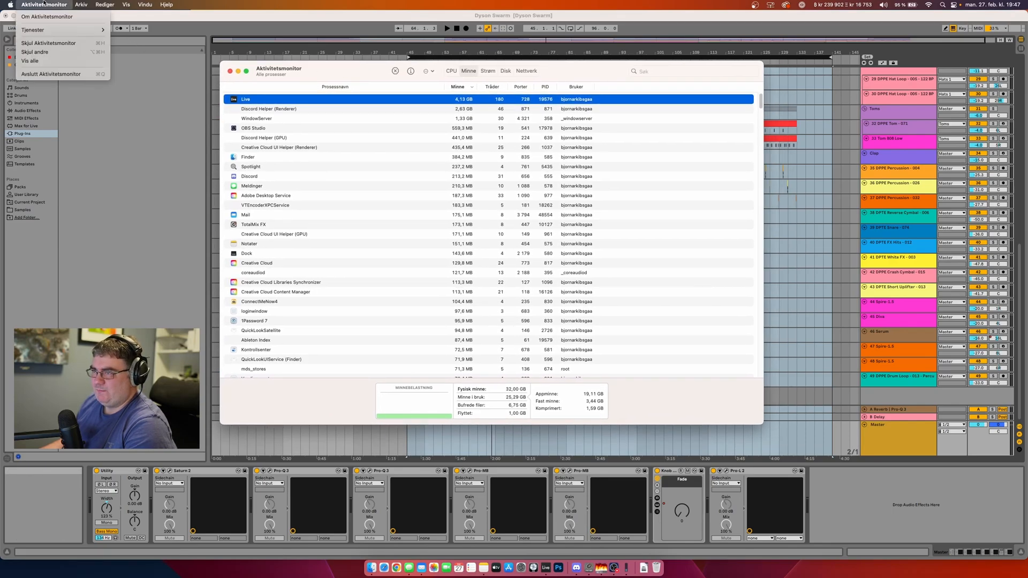